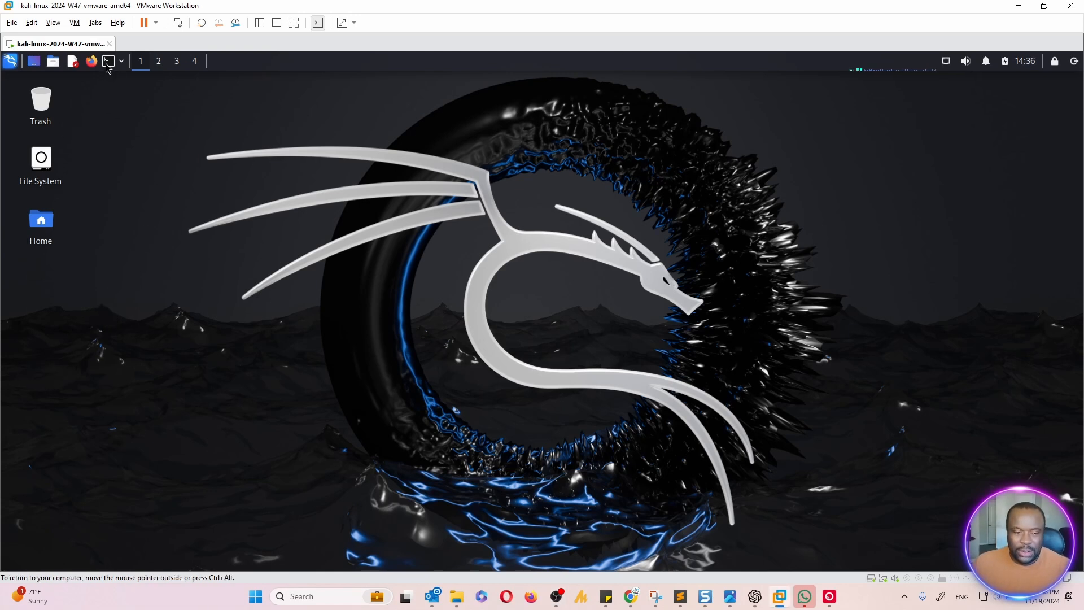
Open a terminal, become root with sudo su, and confirm eth0 is 10.0.0.72/24 via ip add
{"action": "left_click", "coordinate": [108, 61]}
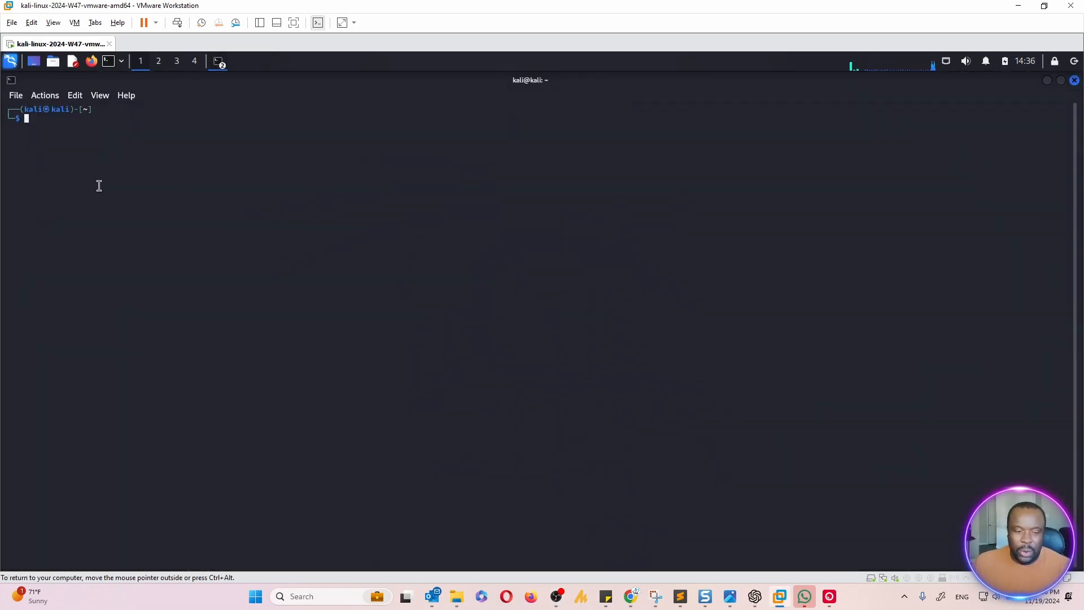
{"action": "mouse_move", "coordinate": [340, 242]}
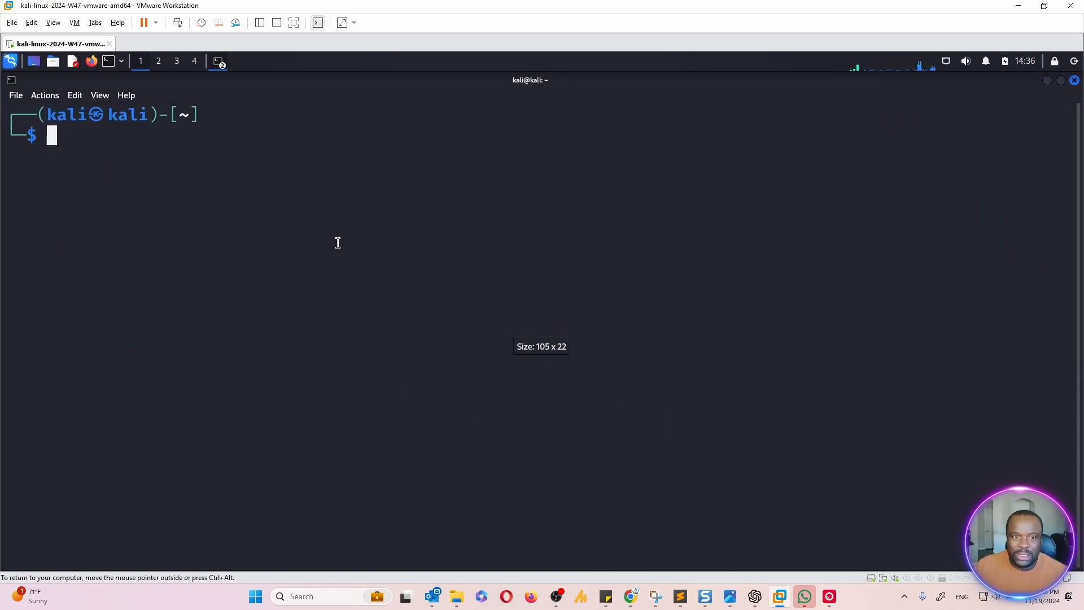
{"action": "type", "text": "sudo su"}
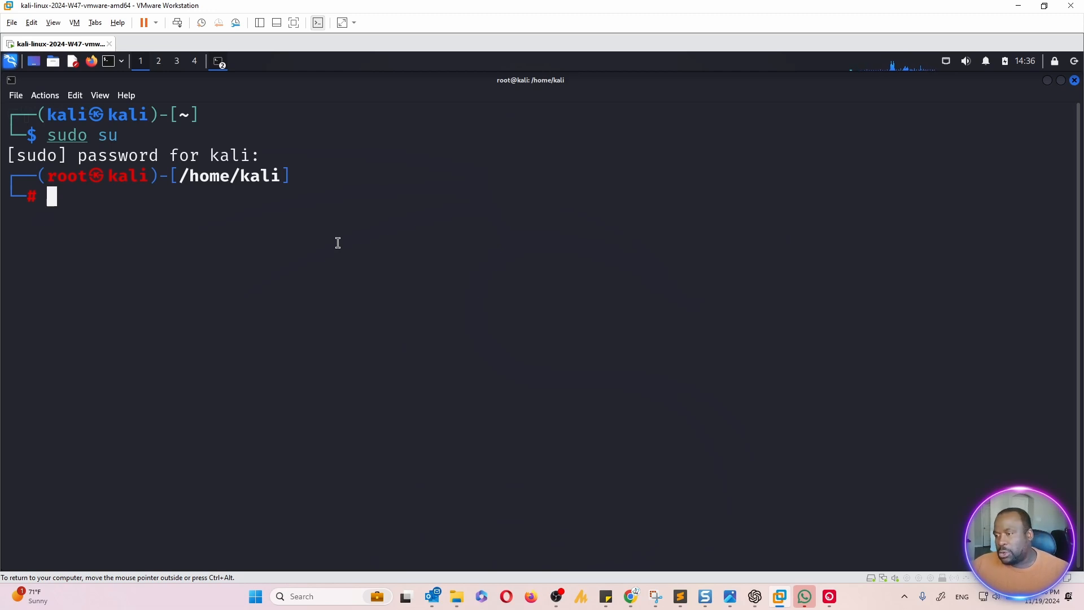
{"action": "type", "text": "ip add"}
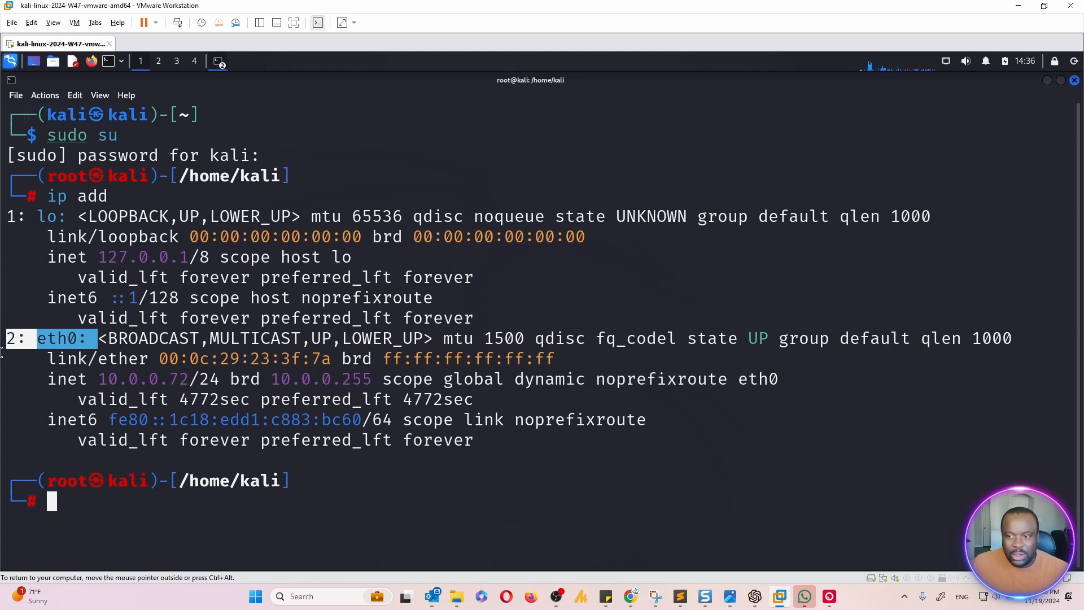
{"action": "double_click", "coordinate": [113, 379]}
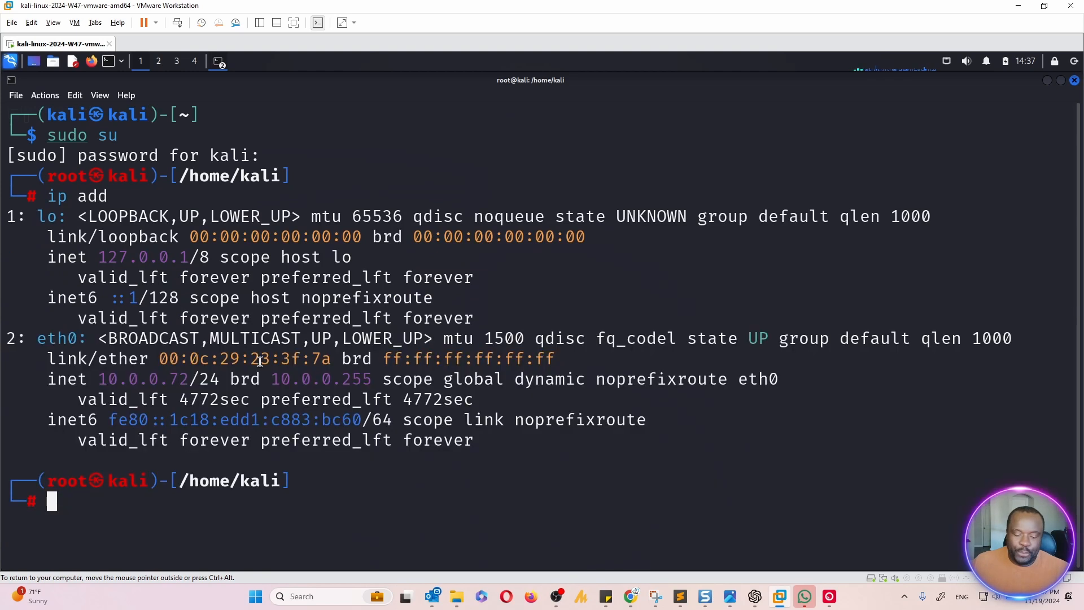
{"action": "mouse_move", "coordinate": [448, 489]}
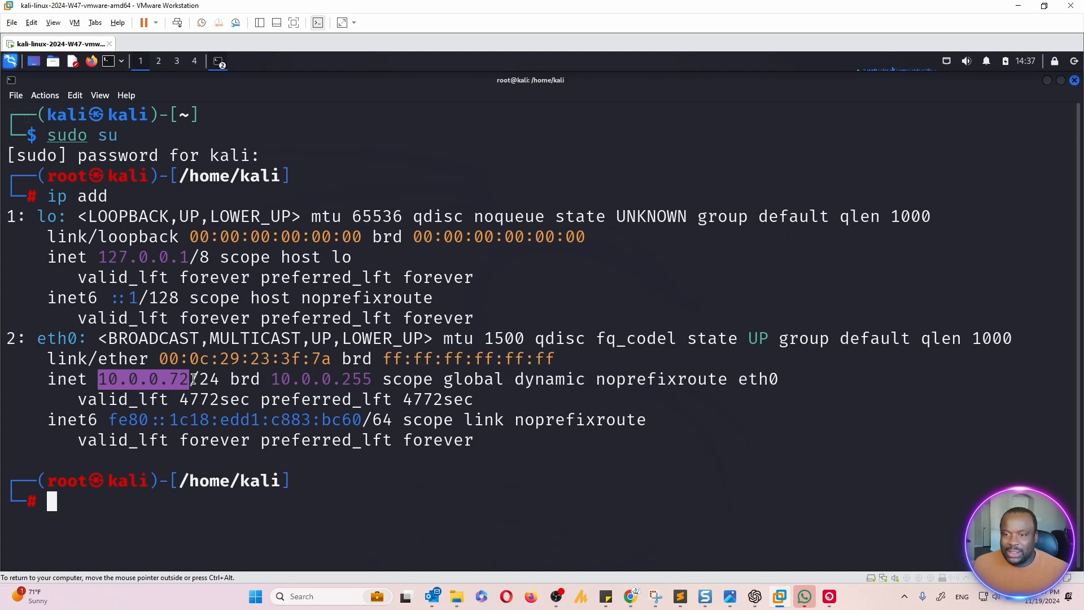
{"action": "left_click", "coordinate": [511, 435]}
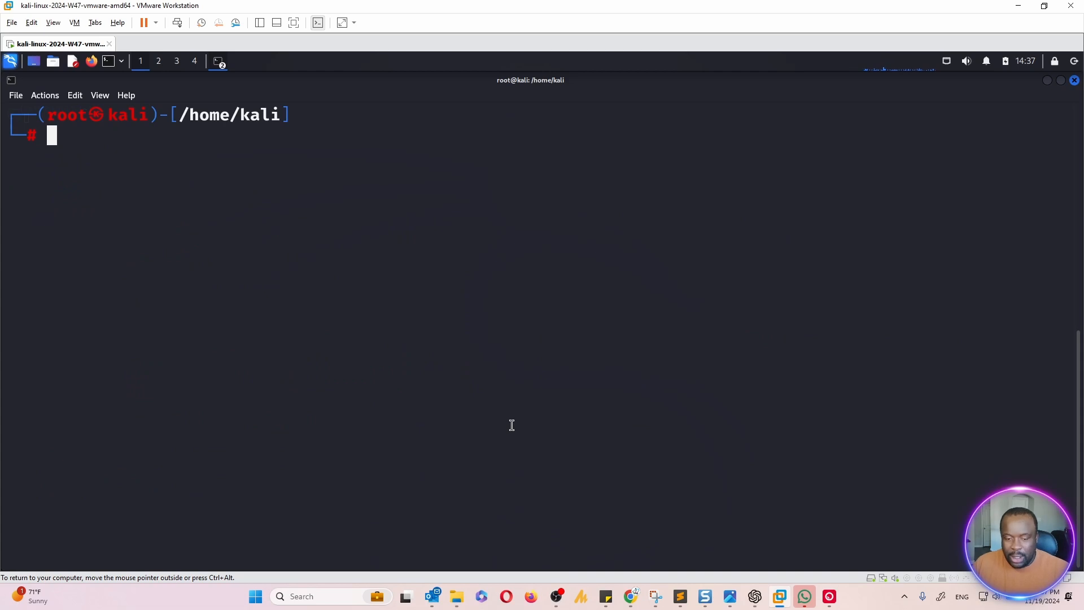
Run netdiscover -r 10.0.0.0/24 to ARP-scan the network and list its 28 hosts
{"action": "type", "text": "netdiscover -r 10.0.0.0/24"}
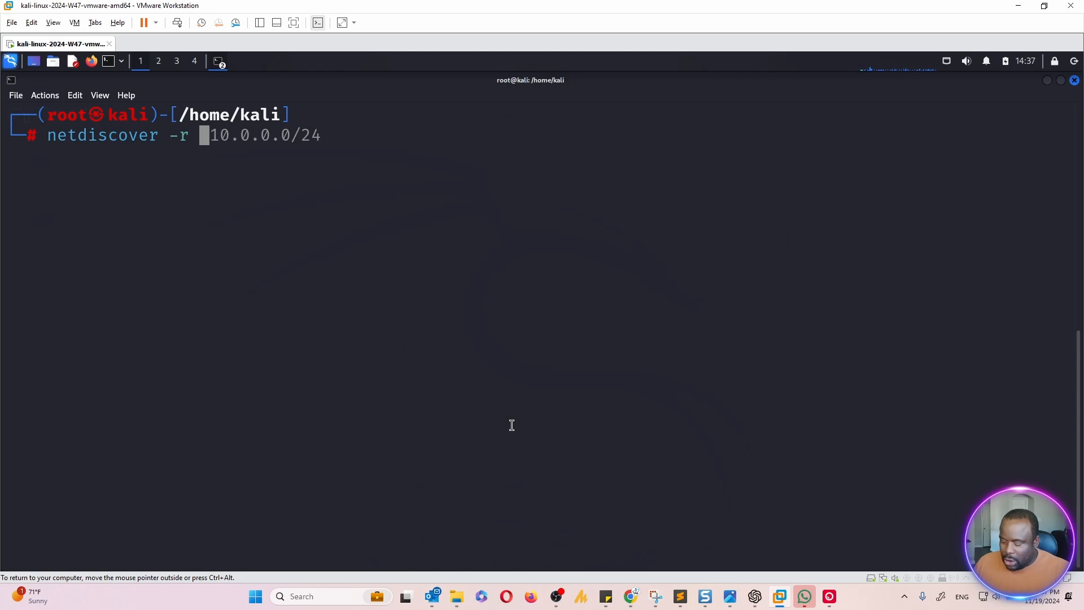
{"action": "key", "text": "BackSpace"}
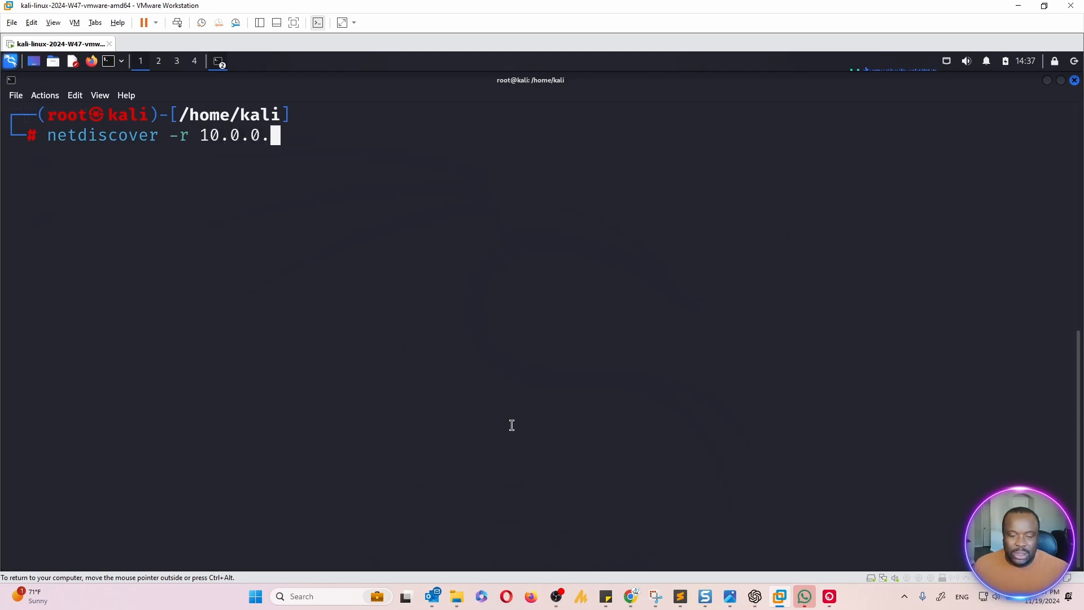
{"action": "type", "text": "0"}
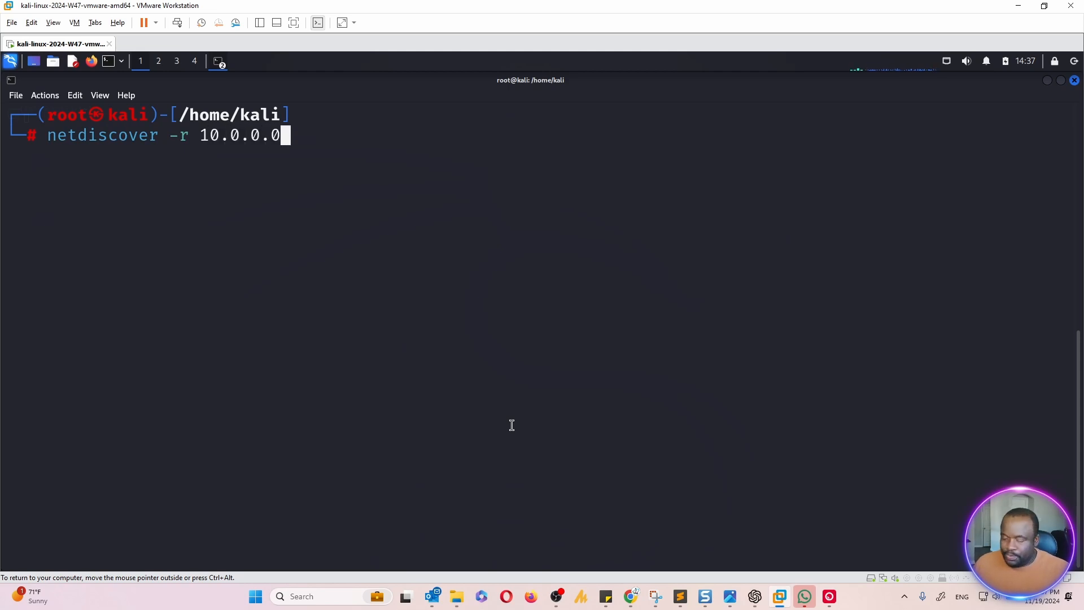
{"action": "type", "text": "/24"}
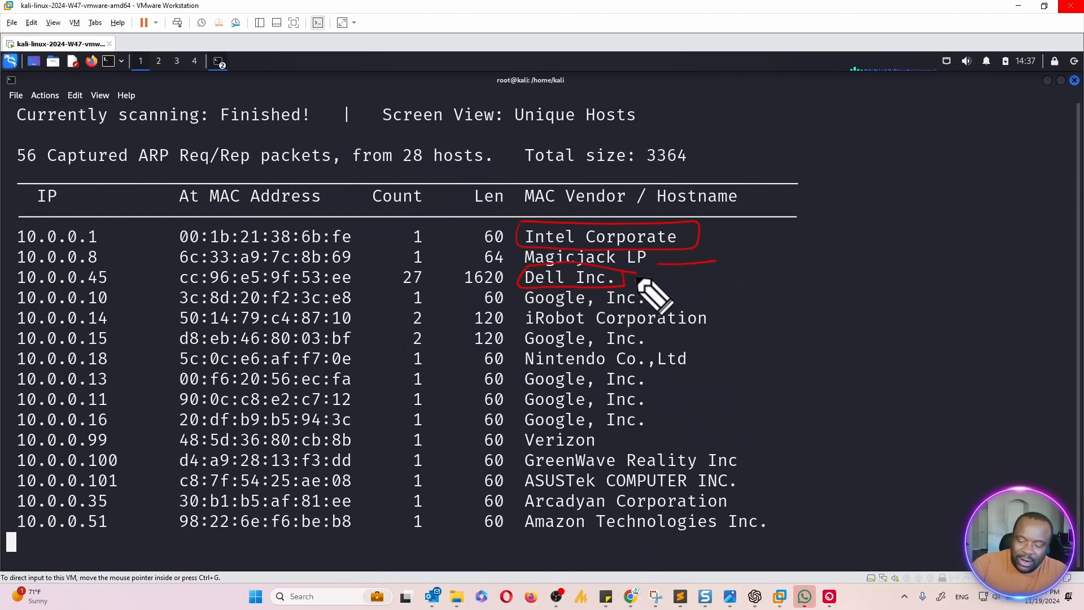
{"action": "mouse_move", "coordinate": [788, 346]}
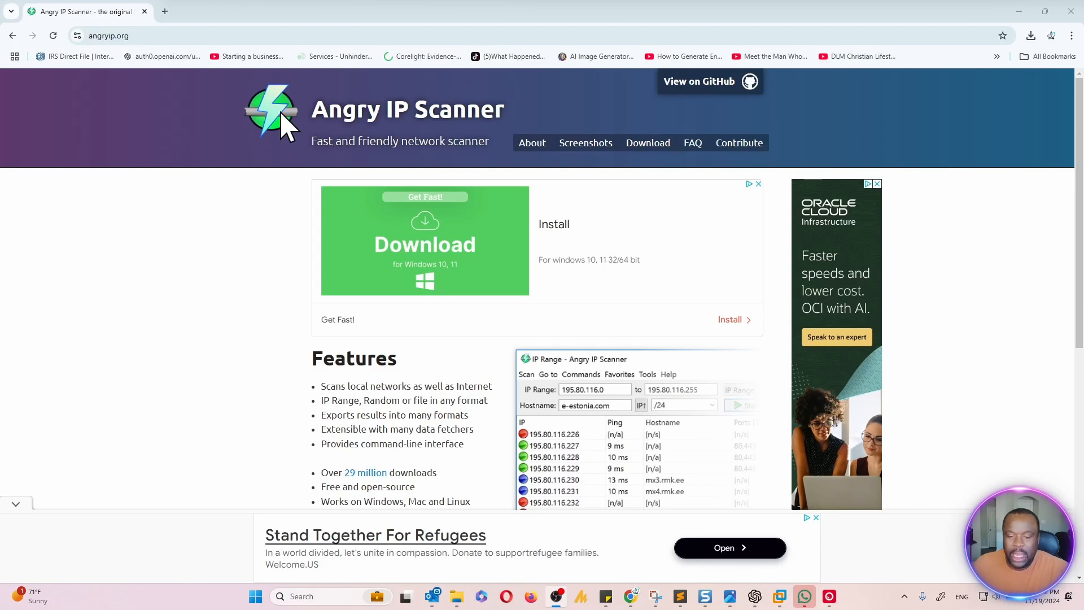
Download the Angry IP Scanner Windows installer from angryip.org
{"action": "left_click", "coordinate": [109, 36]}
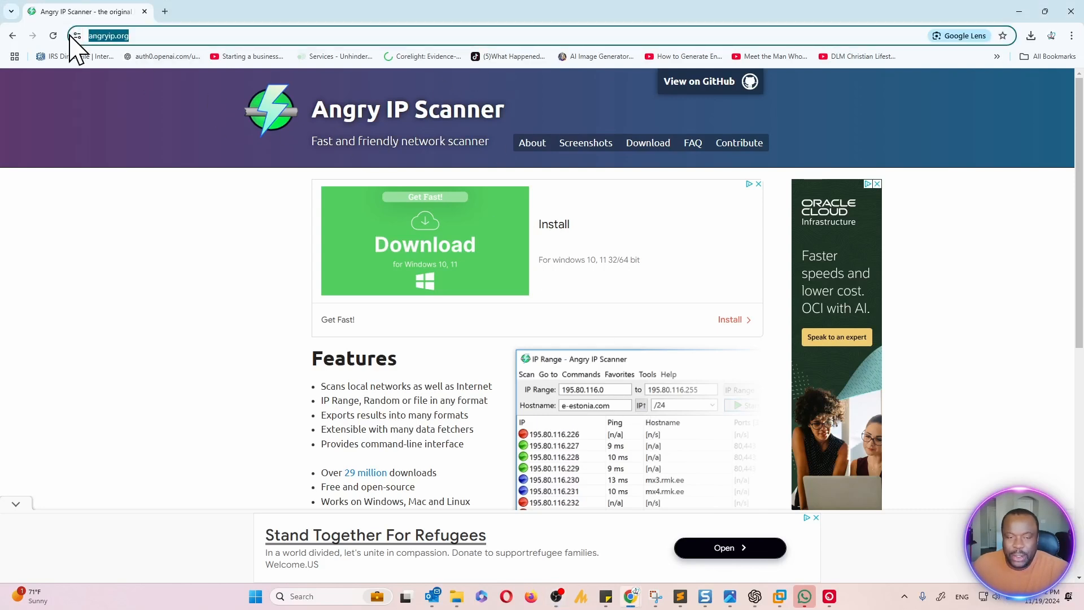
{"action": "mouse_move", "coordinate": [605, 272]}
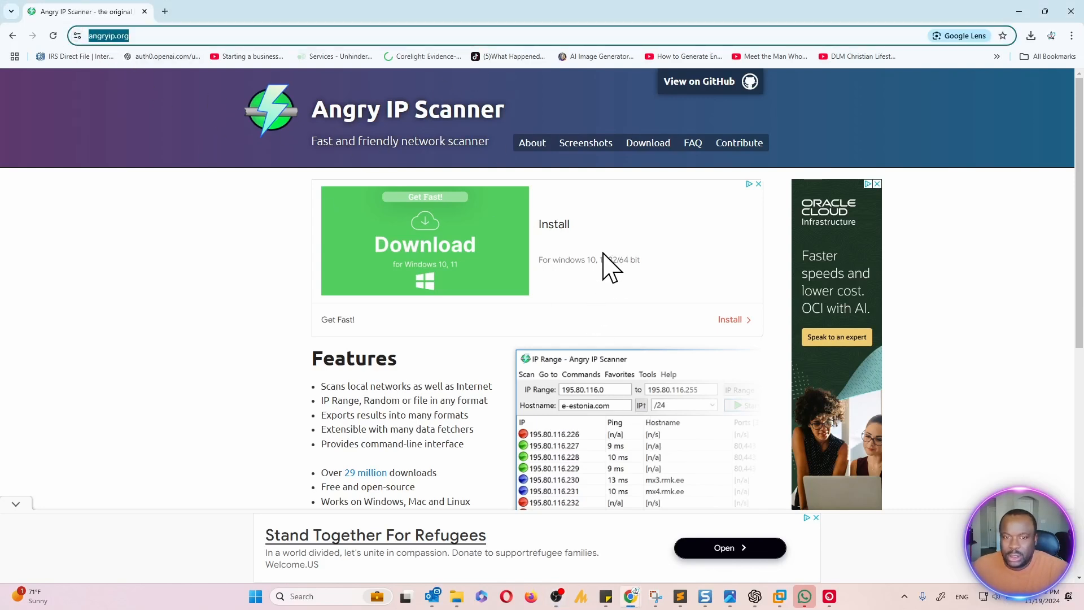
{"action": "mouse_move", "coordinate": [478, 363]}
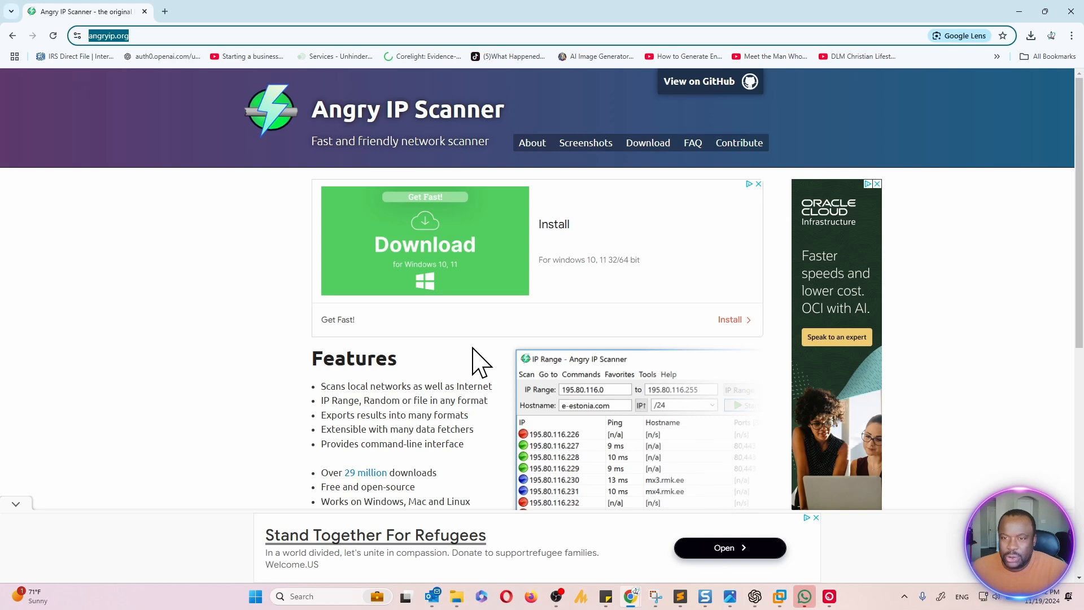
{"action": "scroll", "scroll_direction": "down", "scroll_amount": 3}
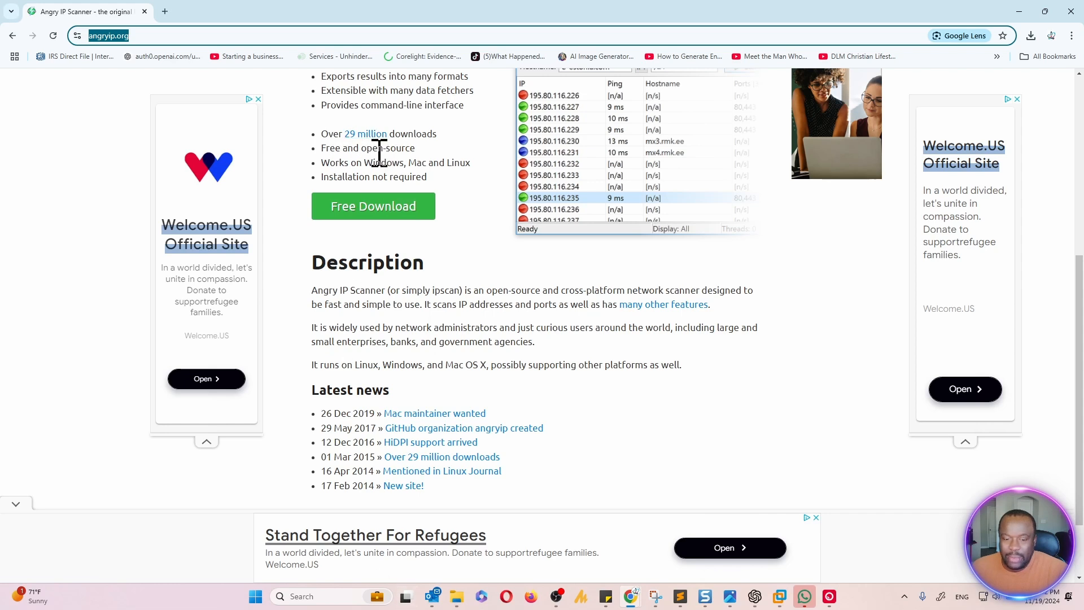
{"action": "left_click", "coordinate": [373, 206]}
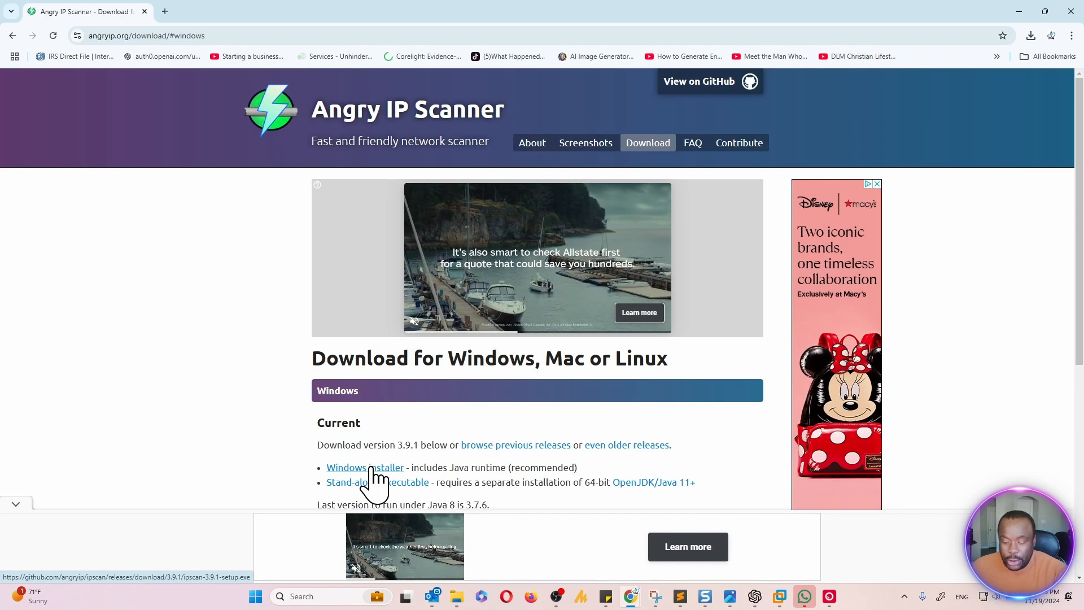
{"action": "left_click", "coordinate": [365, 467]}
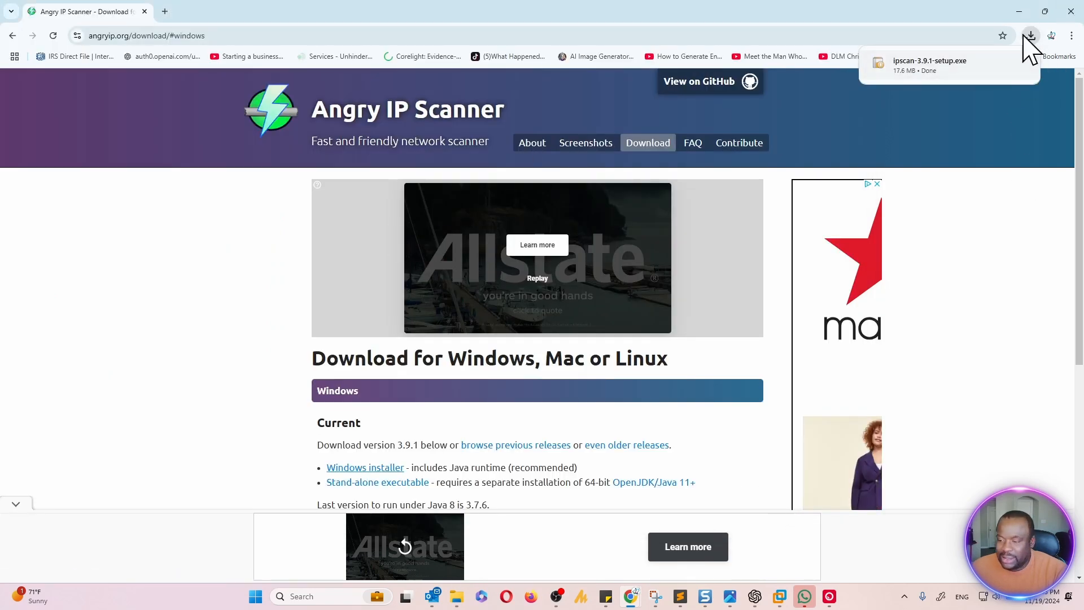
Run the ipscan setup, complete installation, and launch Angry IP Scanner 3.9.1
{"action": "left_click", "coordinate": [1030, 35]}
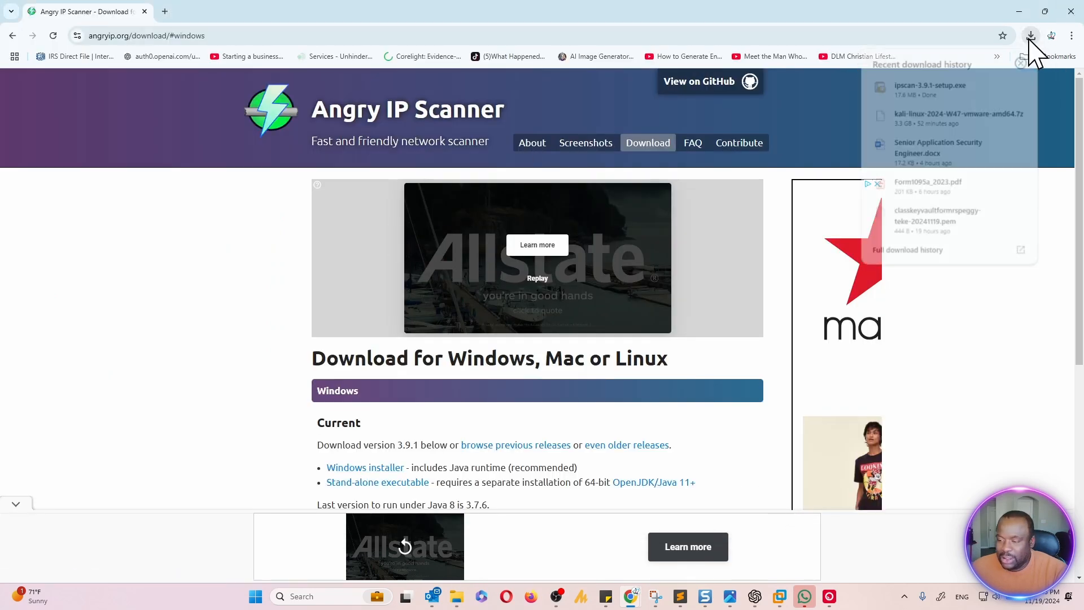
{"action": "left_click", "coordinate": [854, 133]}
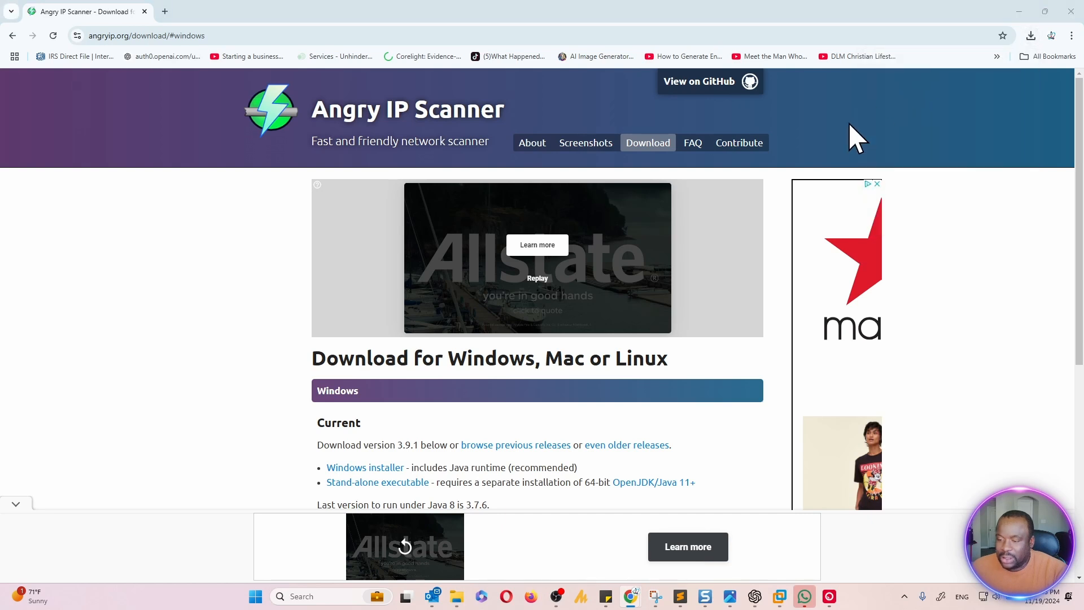
{"action": "mouse_move", "coordinate": [537, 292]}
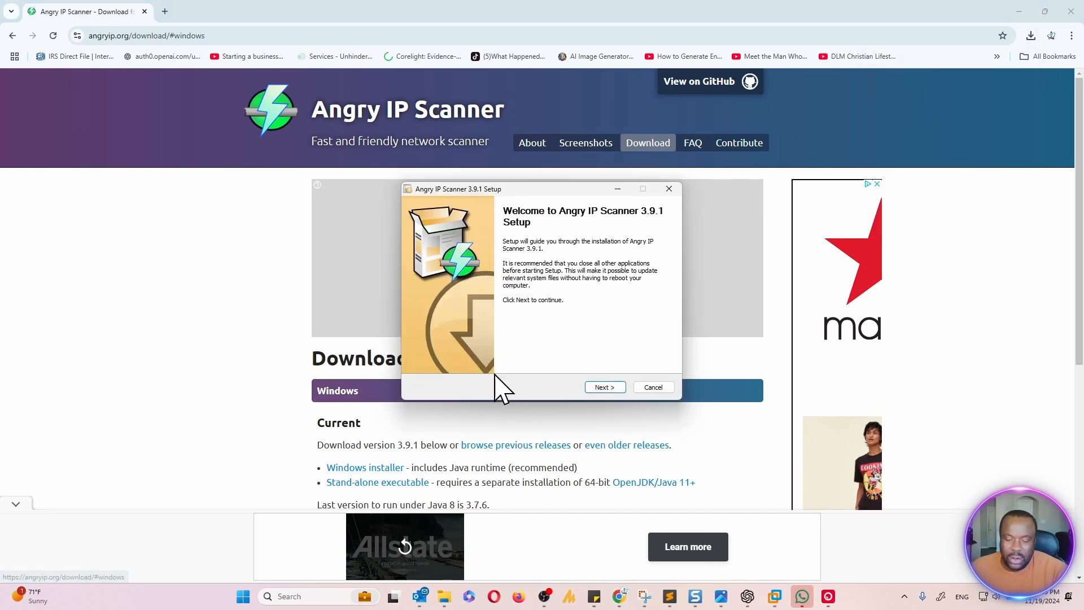
{"action": "left_click", "coordinate": [605, 387]}
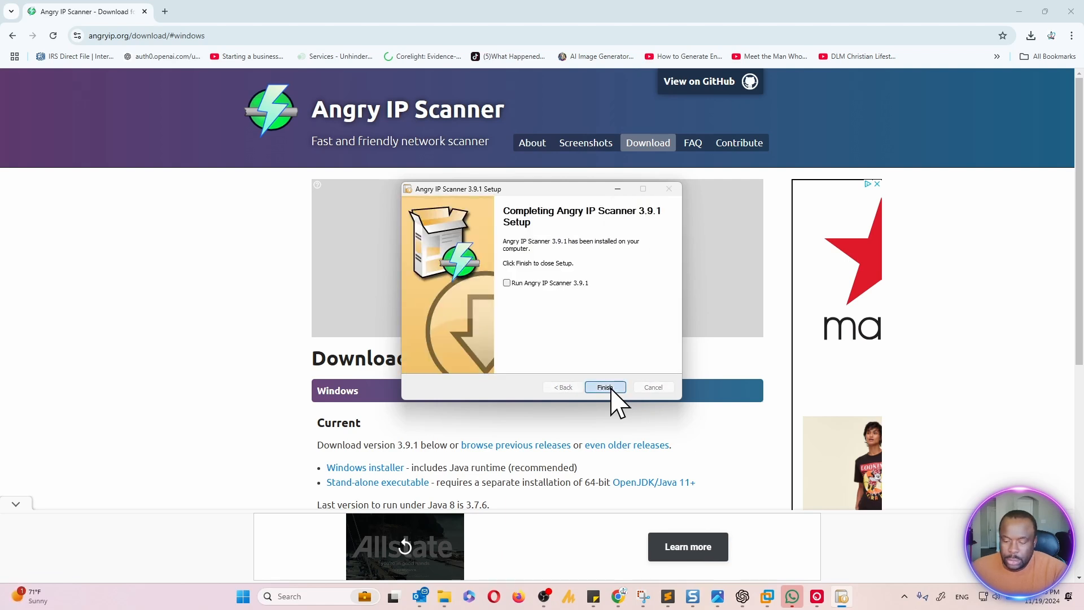
{"action": "left_click", "coordinate": [506, 283]}
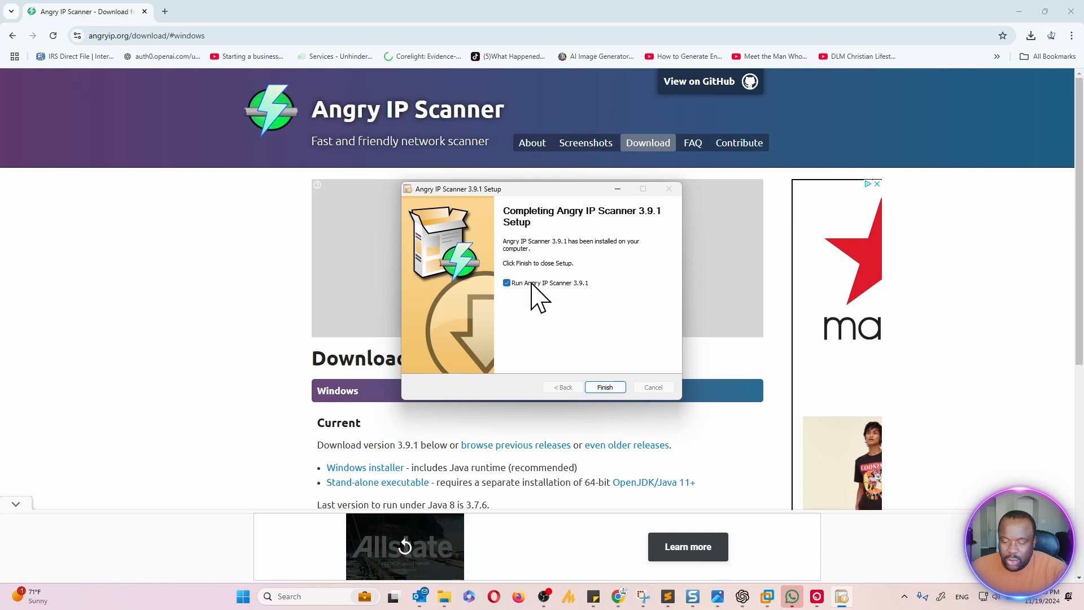
{"action": "left_click", "coordinate": [605, 387]}
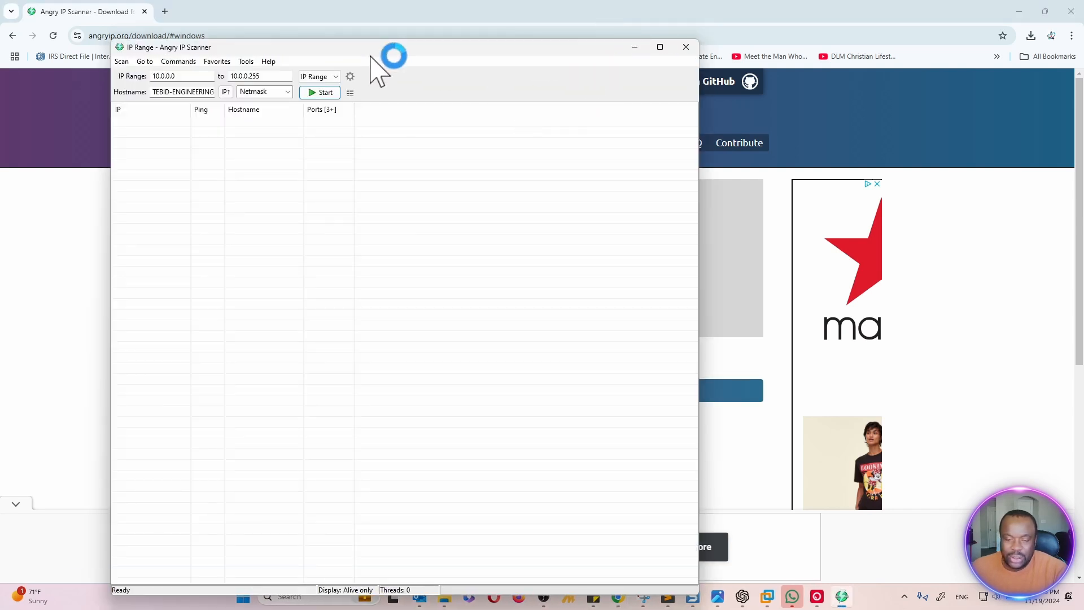
{"action": "left_click", "coordinate": [659, 47]}
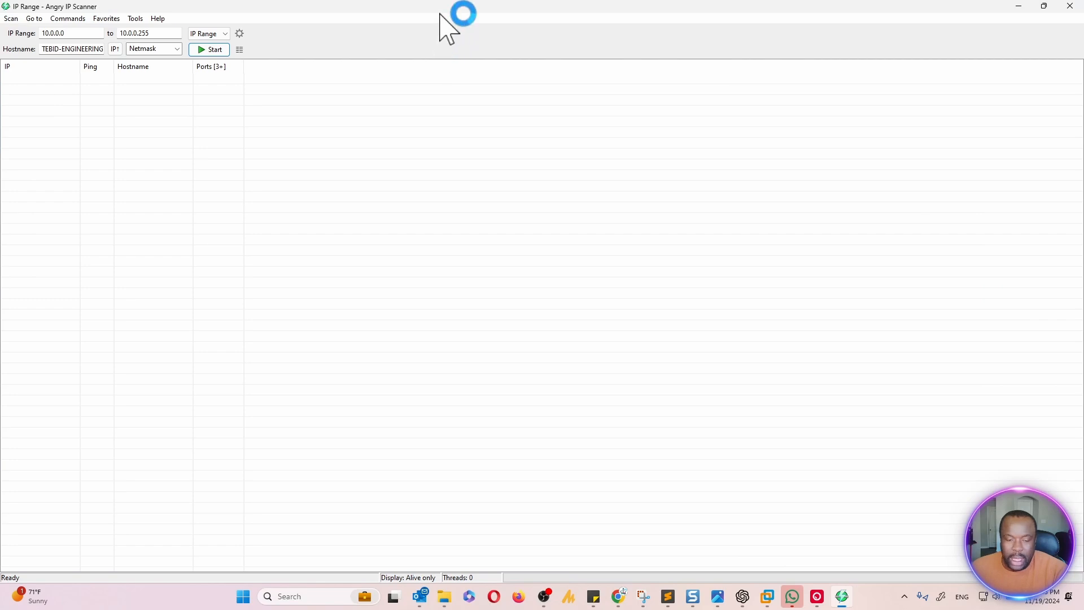
{"action": "mouse_move", "coordinate": [529, 20]}
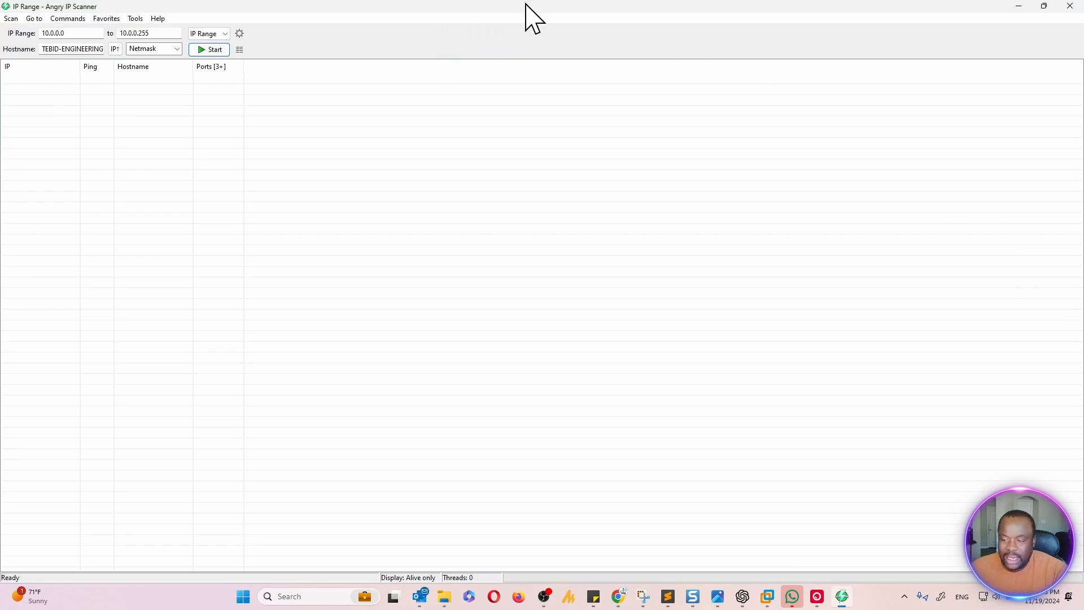
{"action": "mouse_move", "coordinate": [1048, 21]}
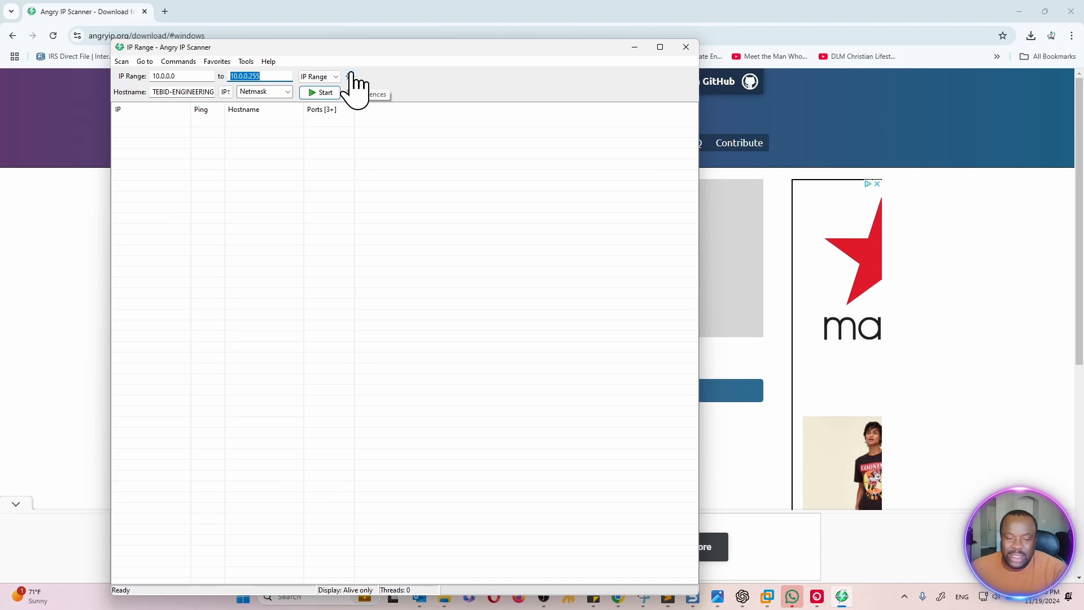
{"action": "left_click", "coordinate": [350, 76]}
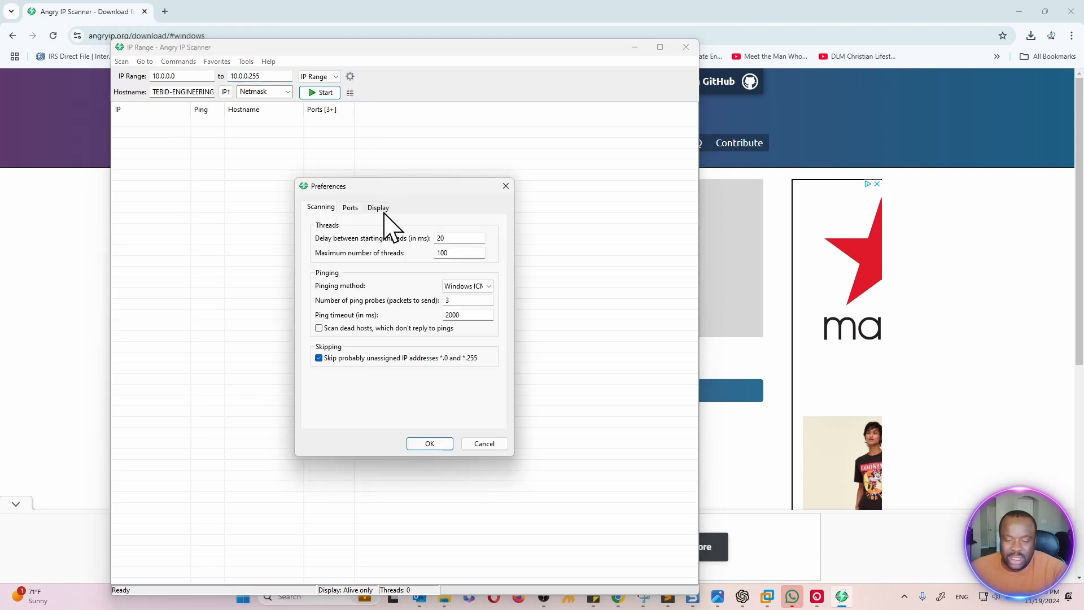
{"action": "left_click", "coordinate": [378, 208]}
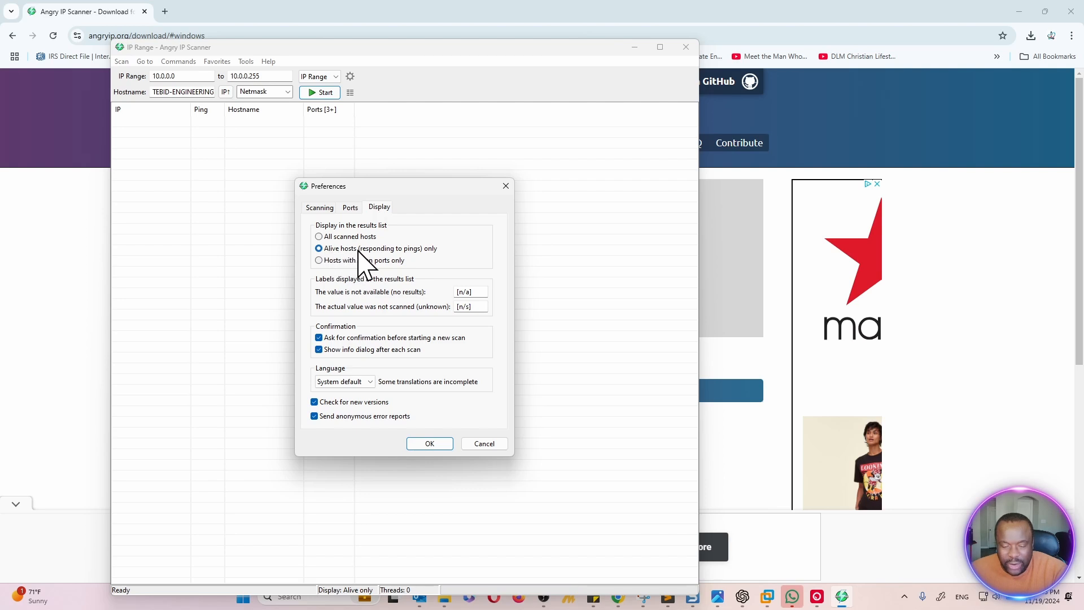
{"action": "mouse_move", "coordinate": [447, 263]}
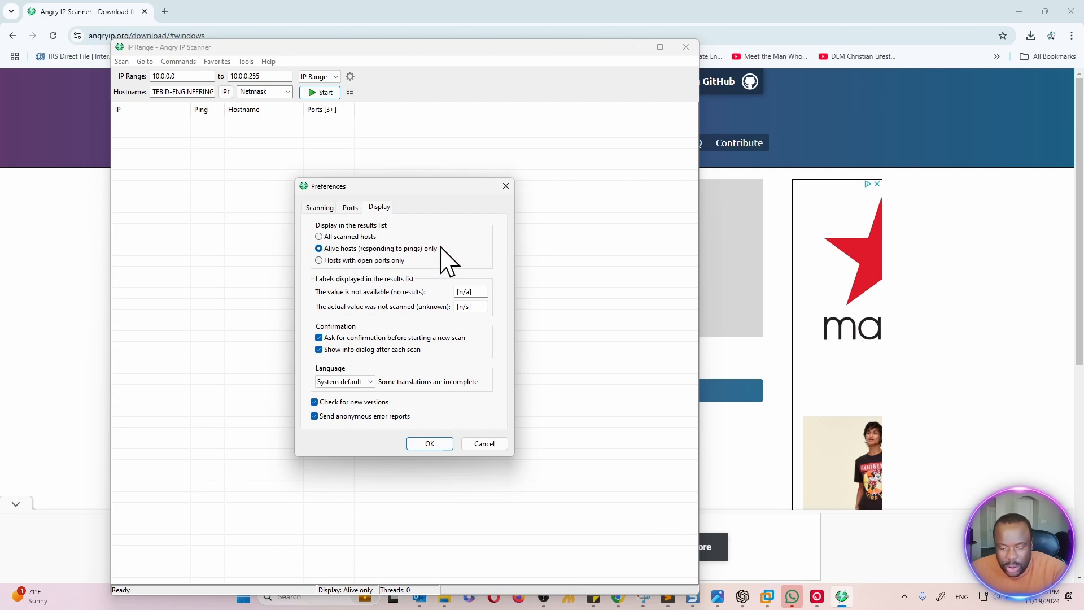
{"action": "mouse_move", "coordinate": [359, 245]}
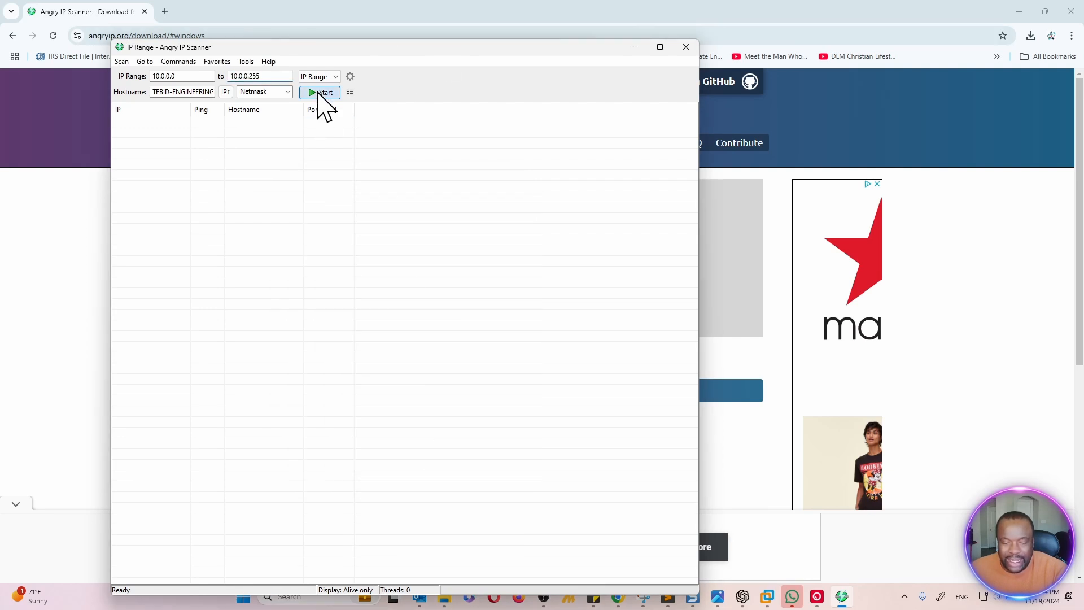
Finish the 10.0.0.0–10.0.0.255 scan and inspect host details for 10.0.0.51 and 10.0.0.216
{"action": "left_click", "coordinate": [320, 92]}
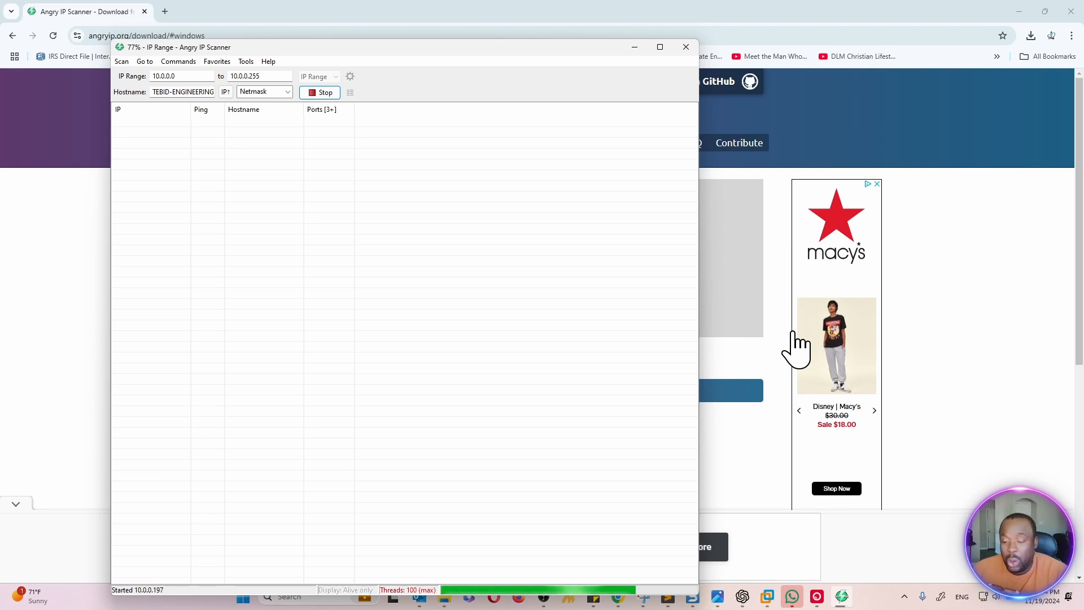
{"action": "mouse_move", "coordinate": [1022, 335]}
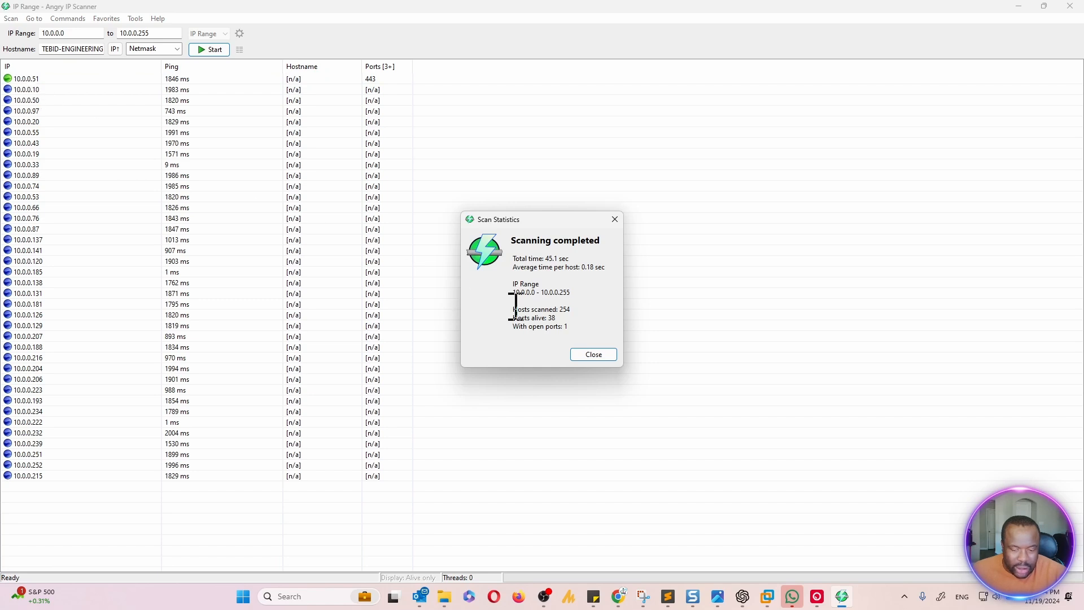
{"action": "mouse_move", "coordinate": [572, 359]}
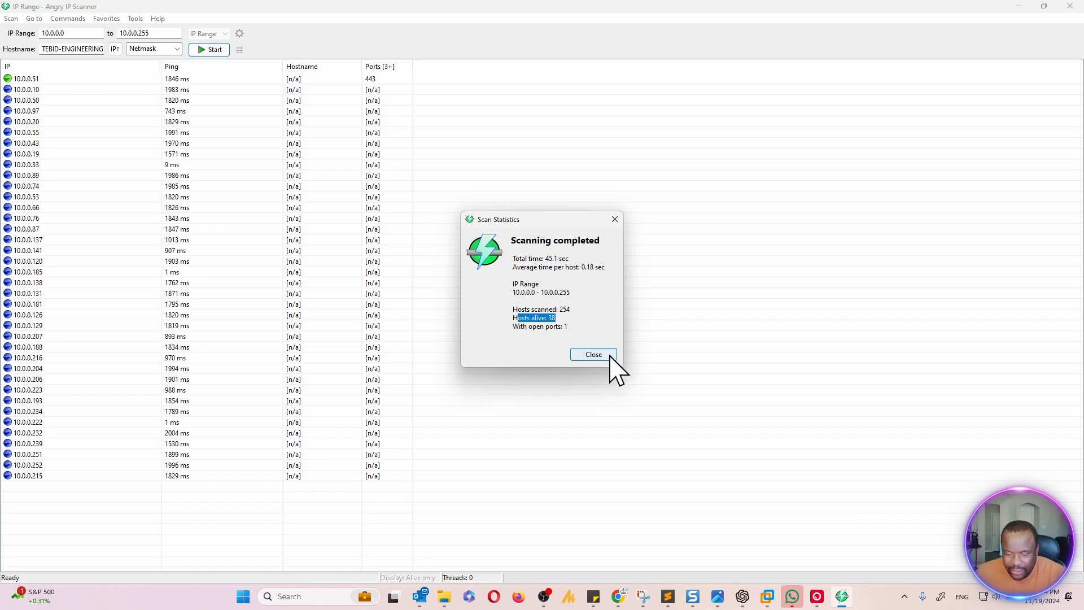
{"action": "left_click", "coordinate": [593, 354]}
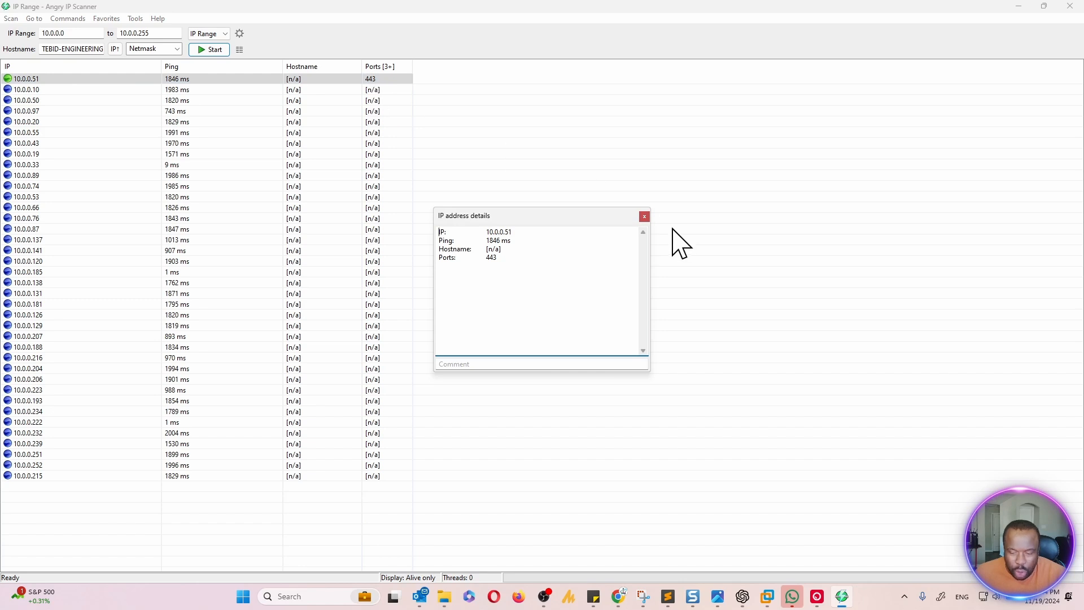
{"action": "mouse_move", "coordinate": [644, 216]}
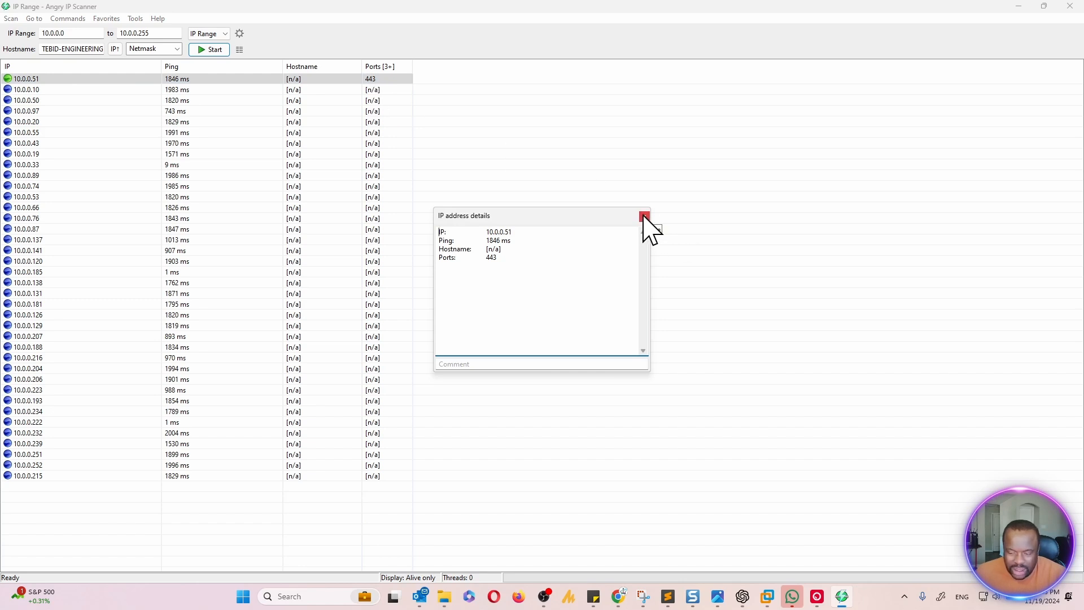
{"action": "left_click", "coordinate": [642, 216]}
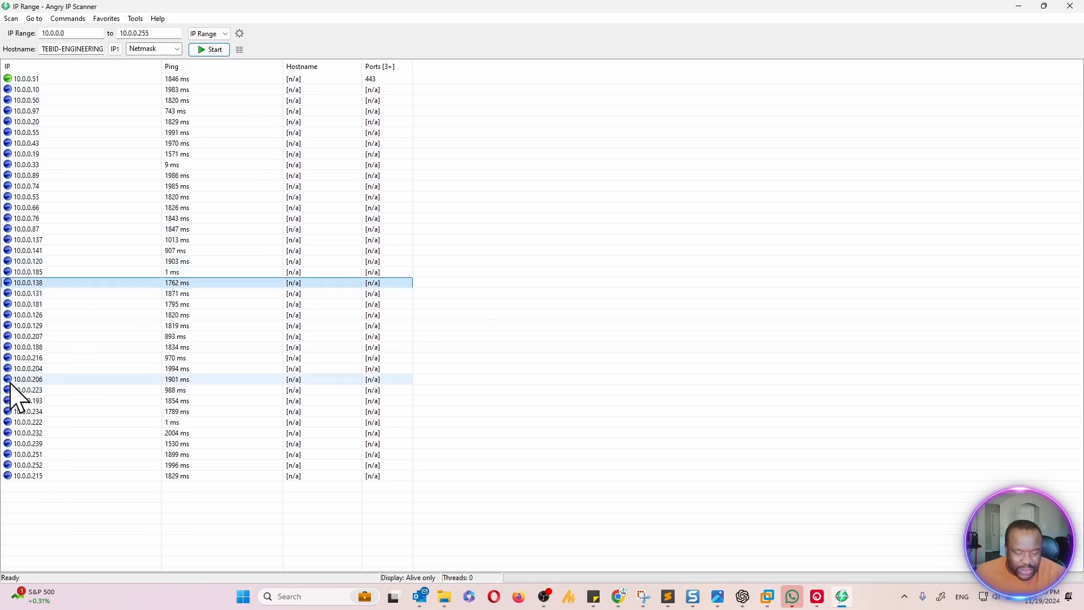
{"action": "double_click", "coordinate": [28, 357]}
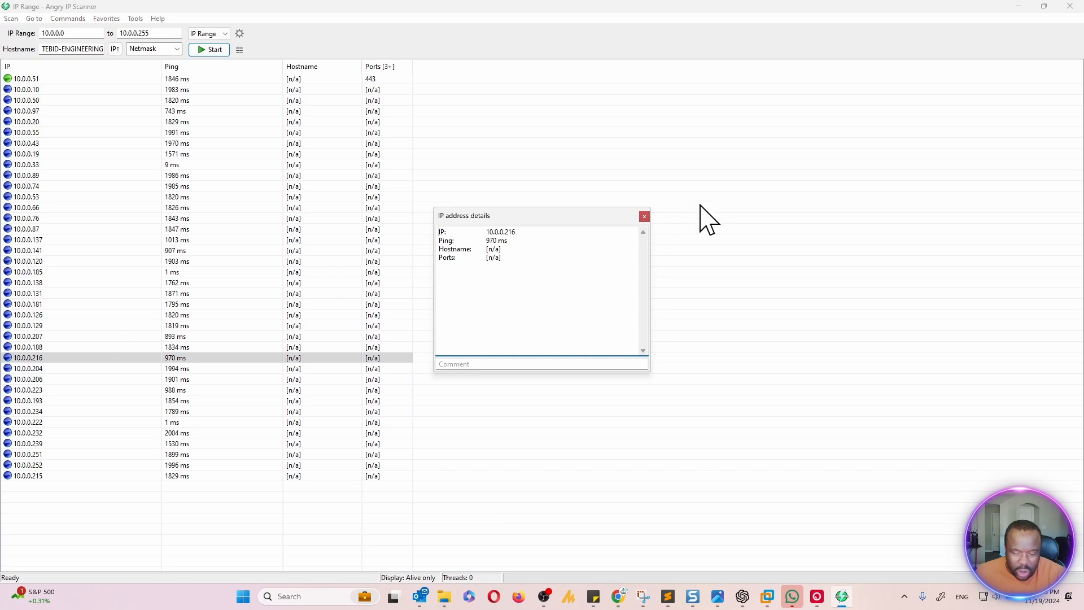
{"action": "left_click", "coordinate": [644, 216]}
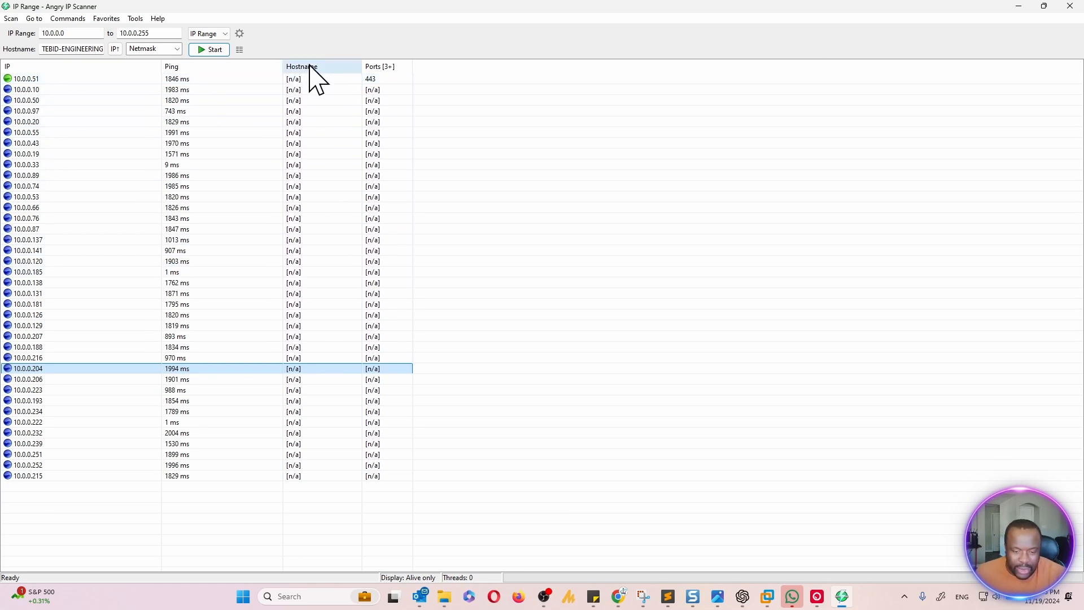
{"action": "left_click", "coordinate": [211, 50]}
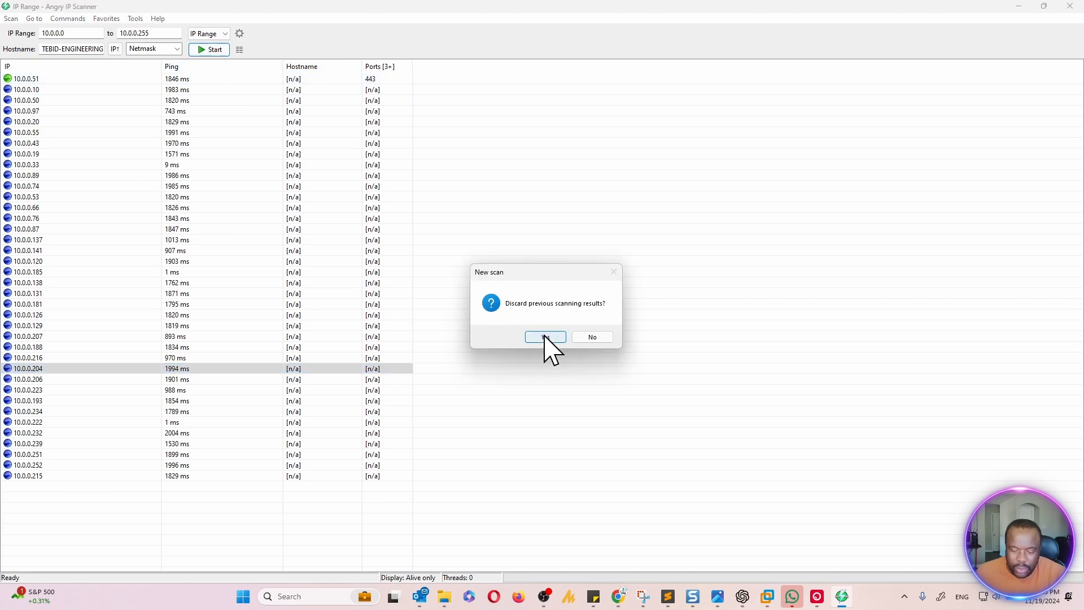
Discard previous results and launch a fresh scan of 10.0.0.0–10.0.0.255
{"action": "left_click", "coordinate": [546, 336]}
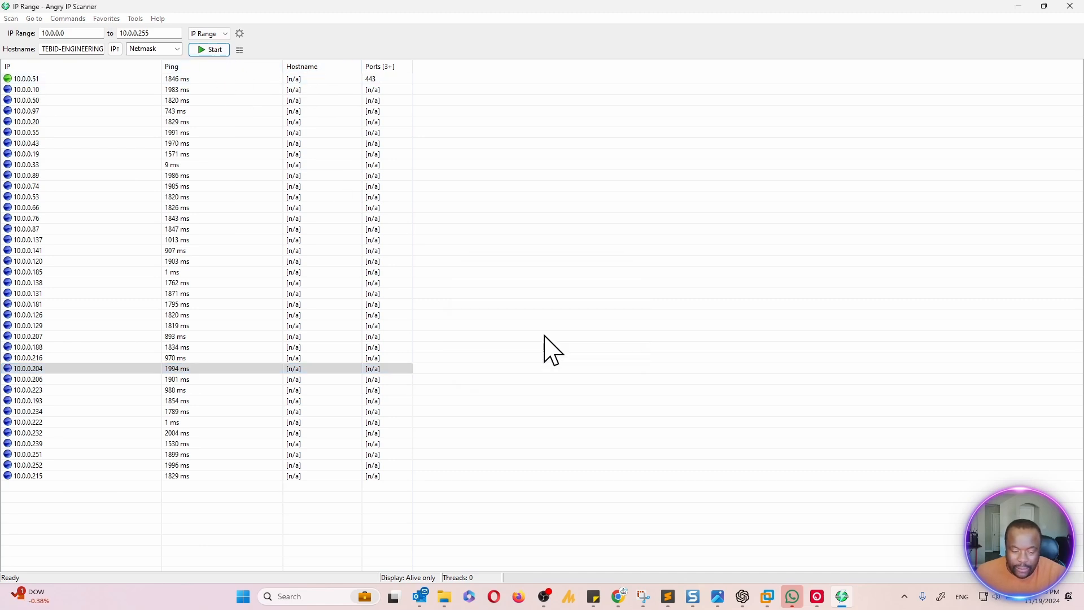
{"action": "left_click", "coordinate": [208, 50]}
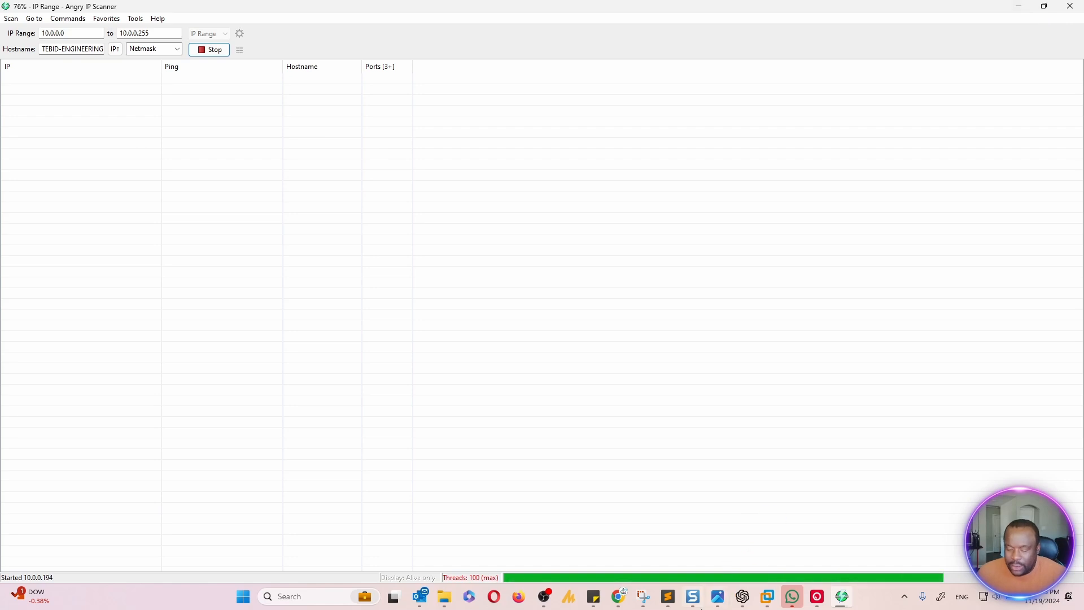
{"action": "mouse_move", "coordinate": [767, 596]}
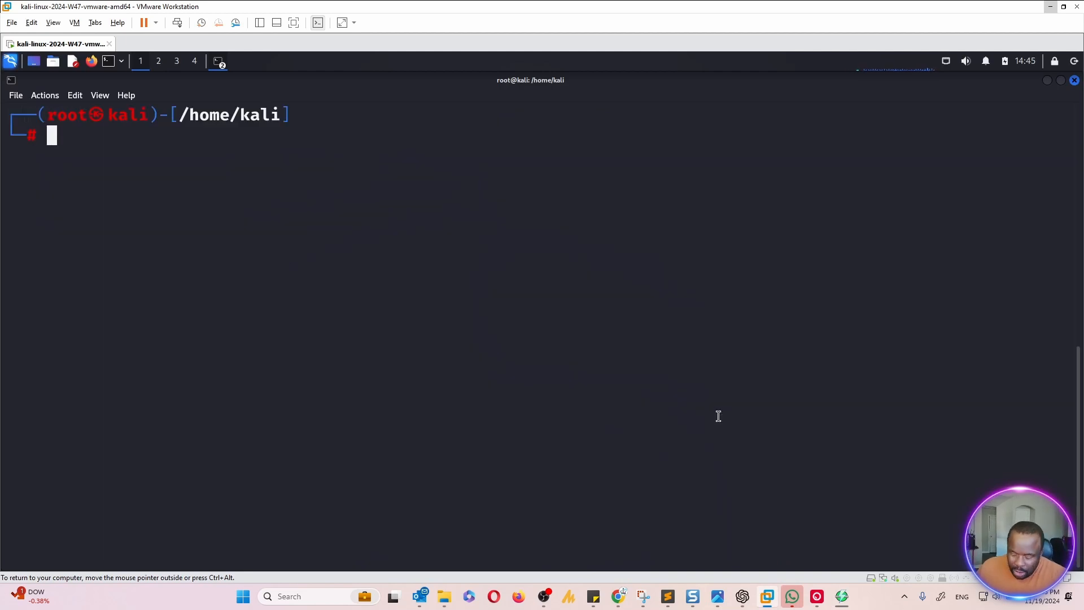
{"action": "mouse_move", "coordinate": [589, 193]}
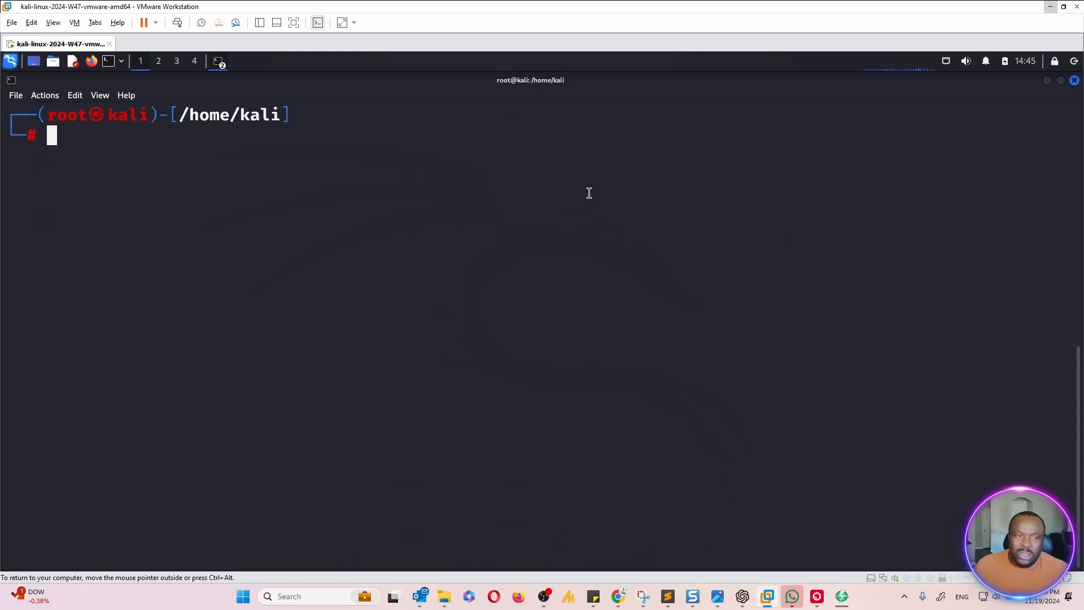
{"action": "mouse_move", "coordinate": [553, 192]}
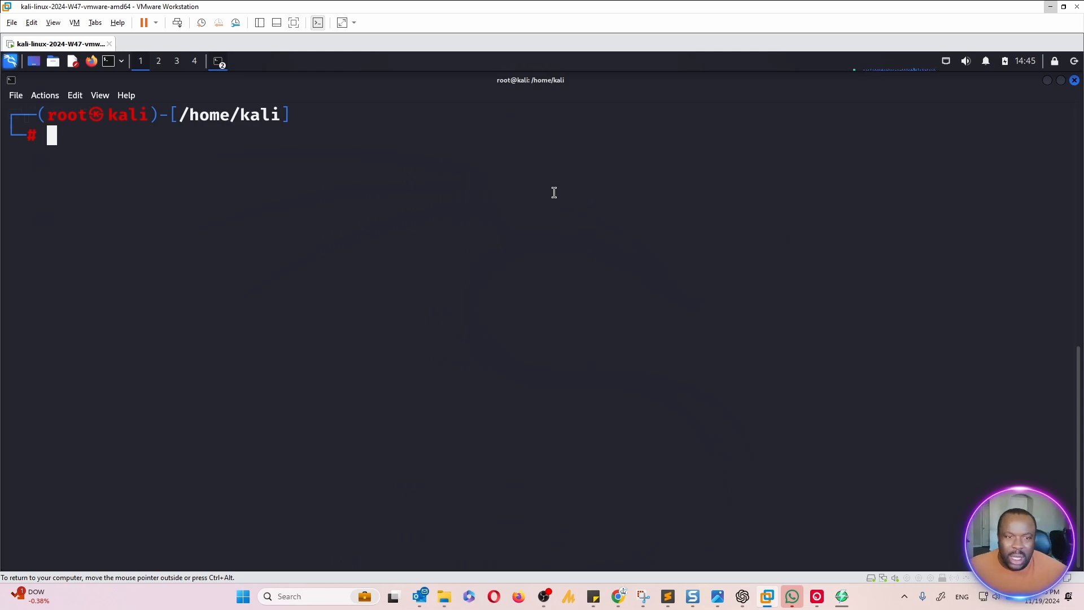
{"action": "mouse_move", "coordinate": [153, 278]}
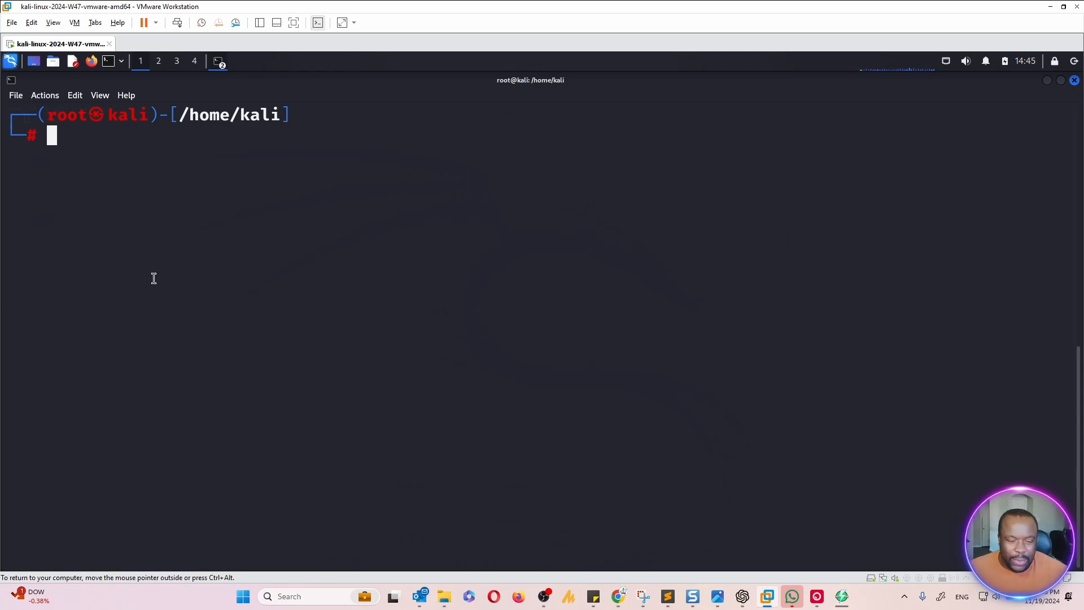
{"action": "mouse_move", "coordinate": [148, 135]}
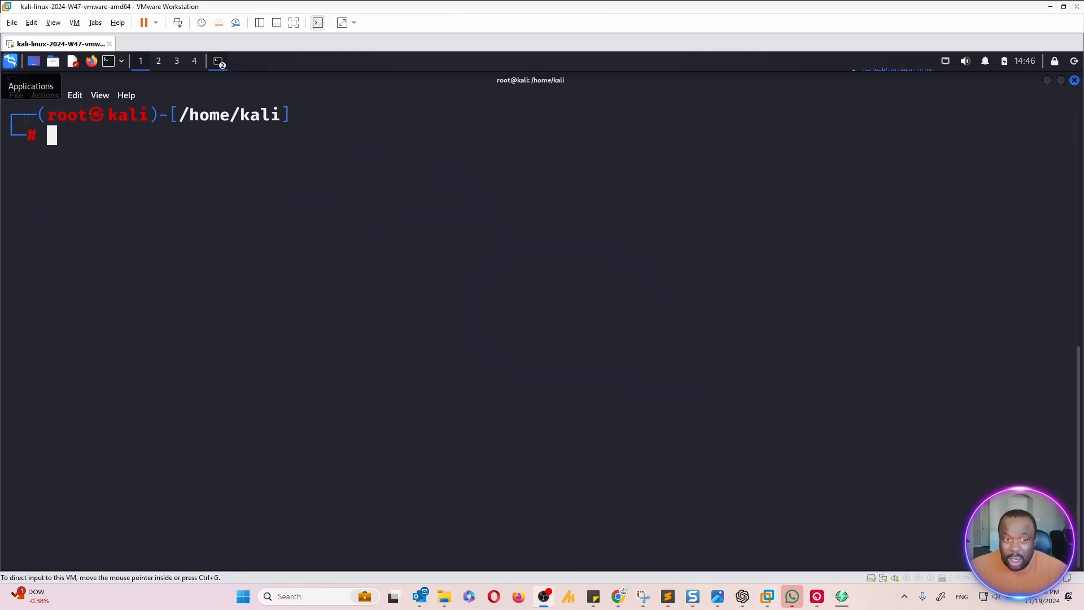
{"action": "mouse_move", "coordinate": [369, 42]}
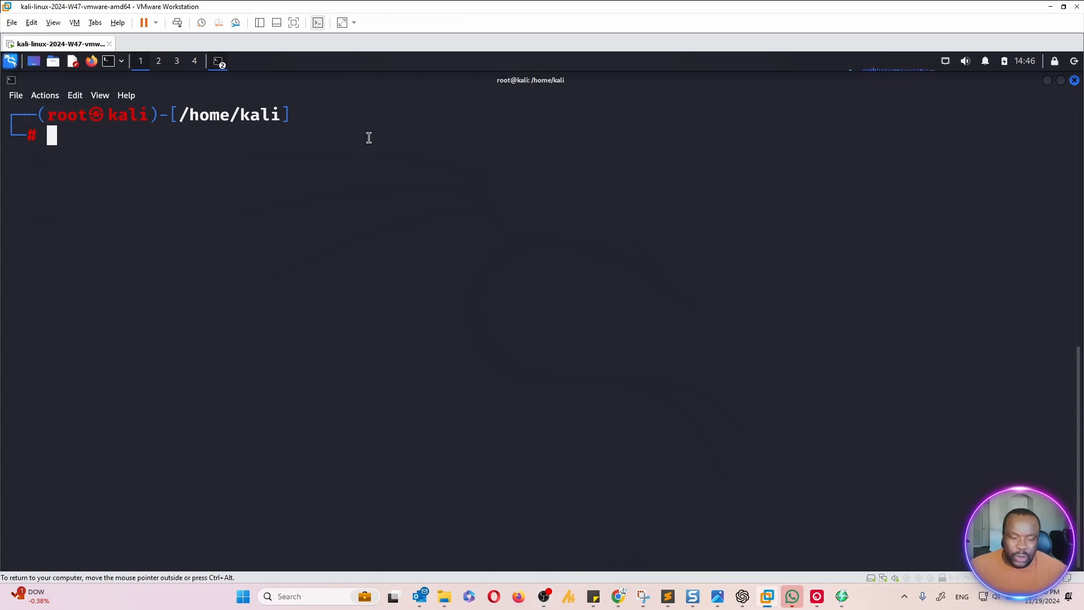
Run nmap -A 10.0.0.0/24 in the root terminal
{"action": "type", "text": "nmap"}
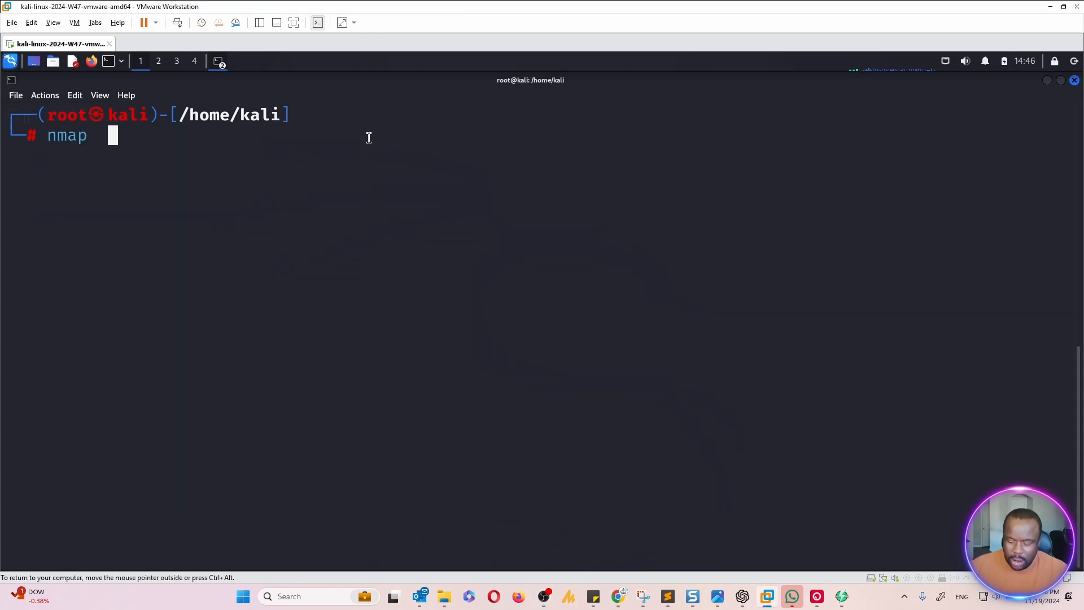
{"action": "type", "text": "-A"}
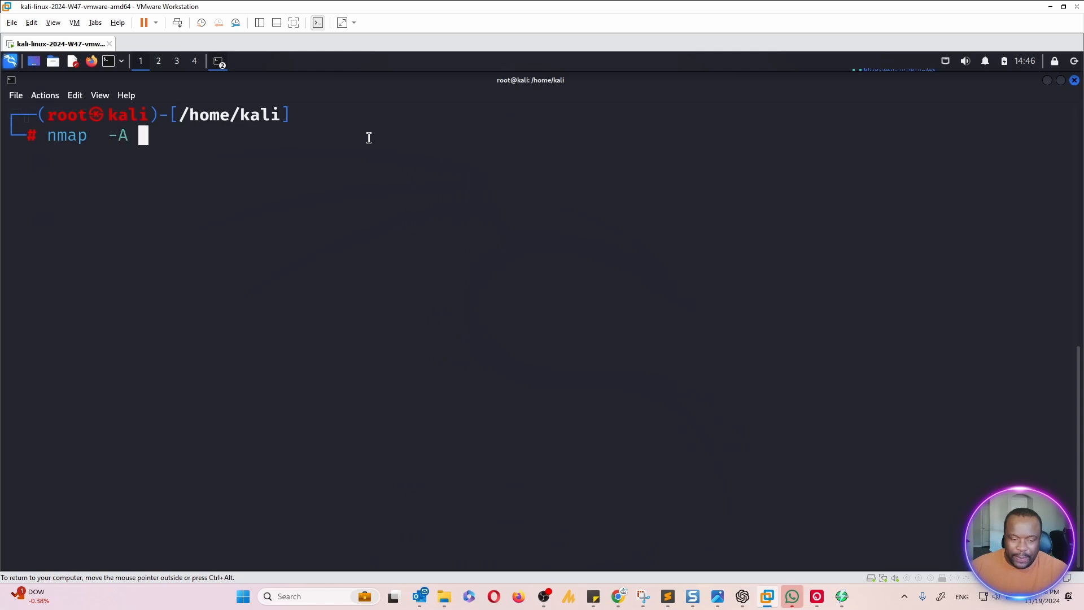
{"action": "type", "text": "10.0."}
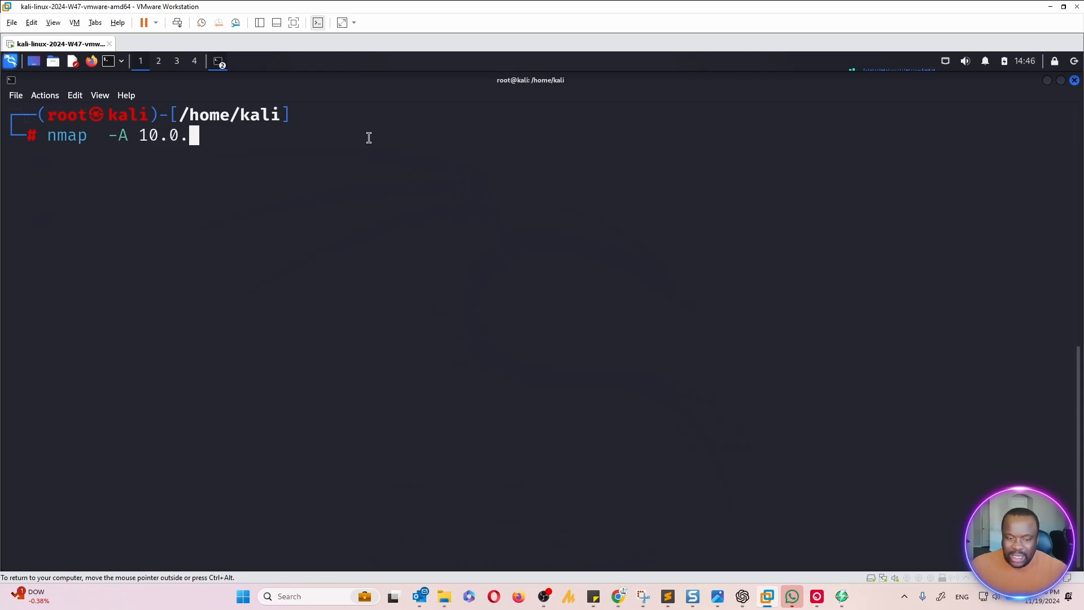
{"action": "type", "text": "0.0"}
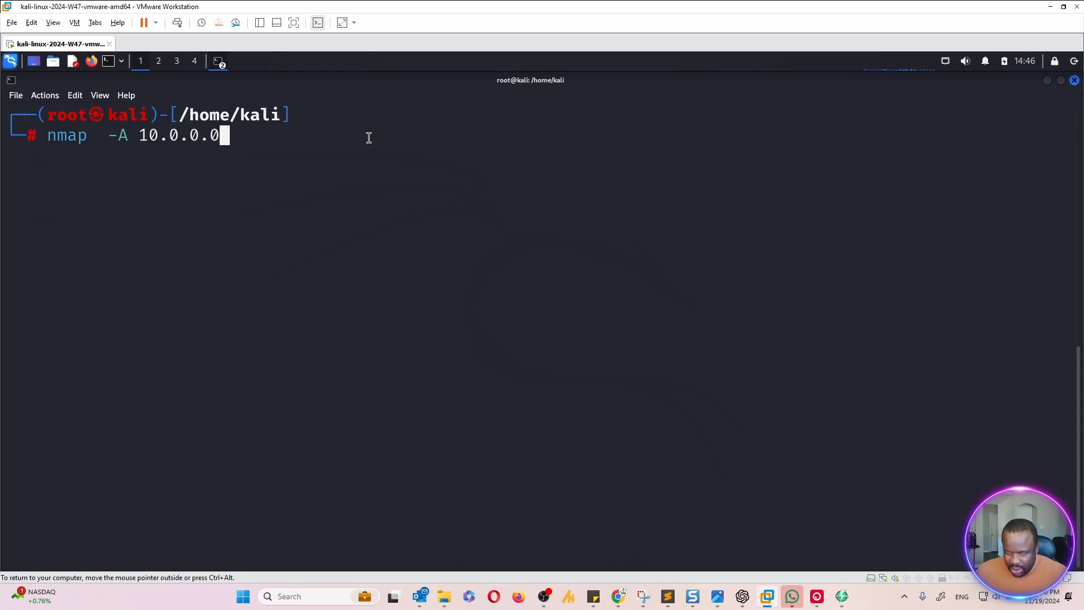
{"action": "type", "text": "/24"}
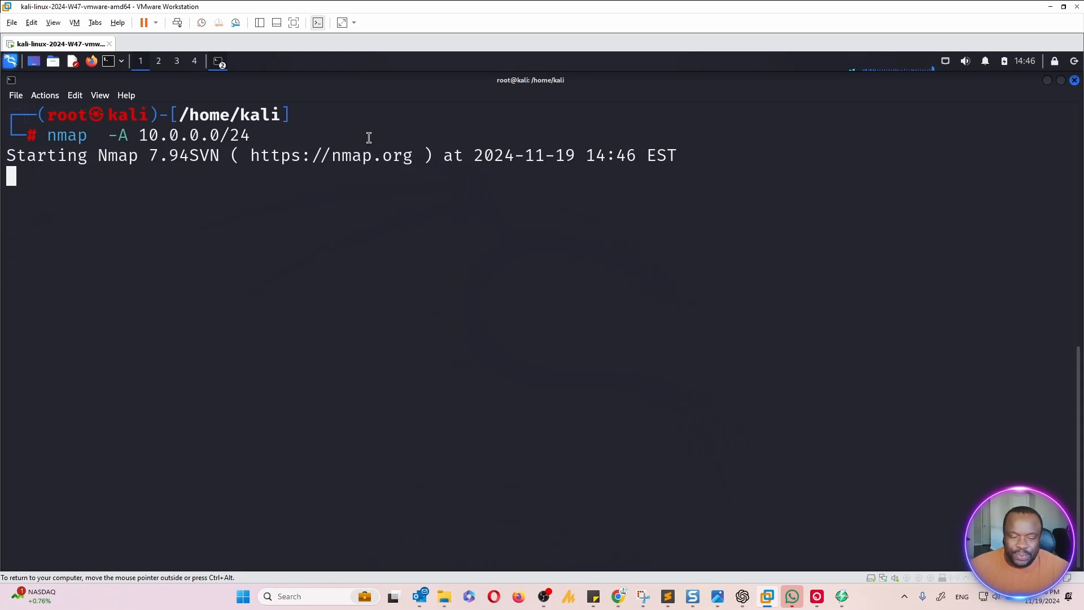
{"action": "mouse_move", "coordinate": [199, 371]}
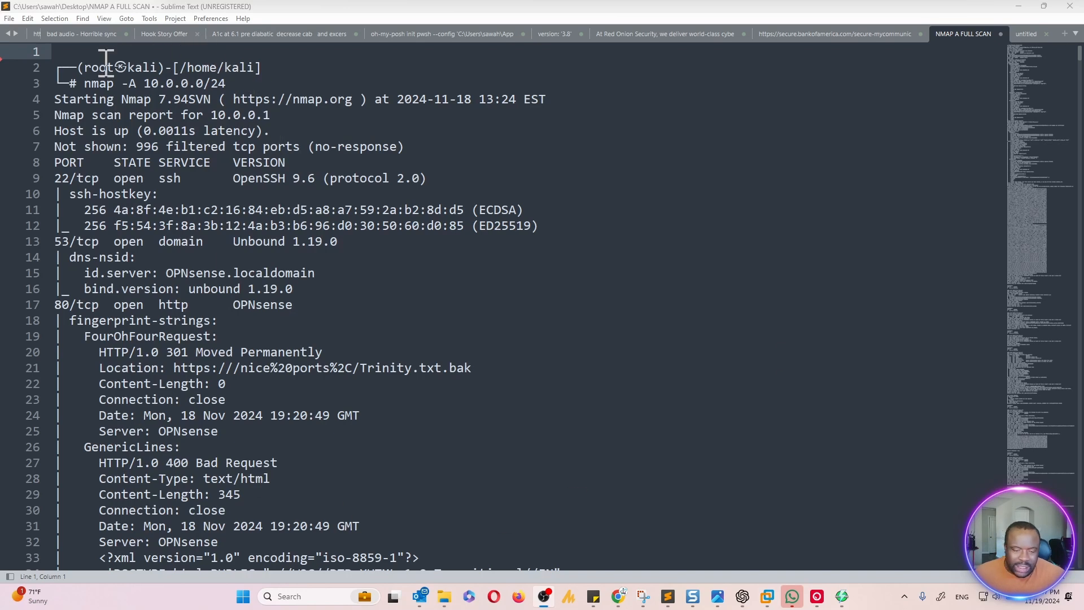
{"action": "mouse_move", "coordinate": [110, 101]}
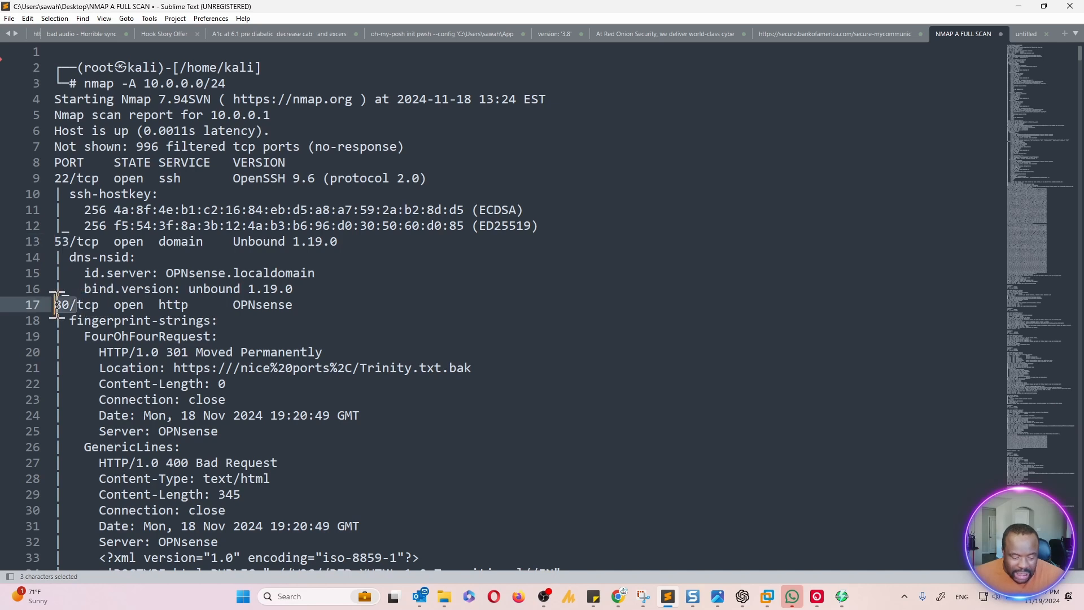
{"action": "scroll", "scroll_direction": "down", "scroll_amount": 3}
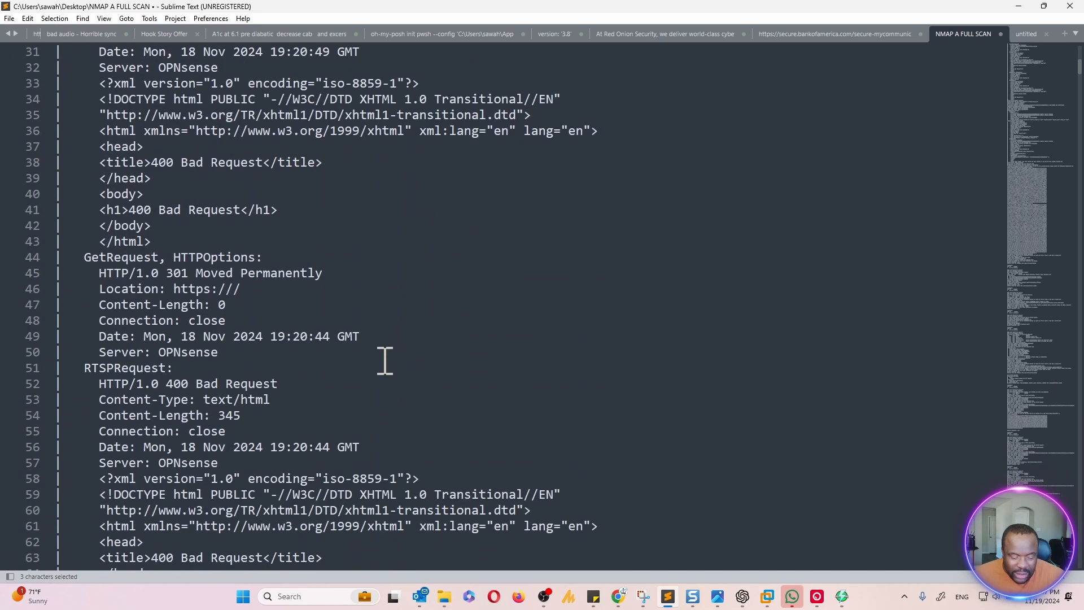
{"action": "scroll", "scroll_direction": "down", "scroll_amount": 3}
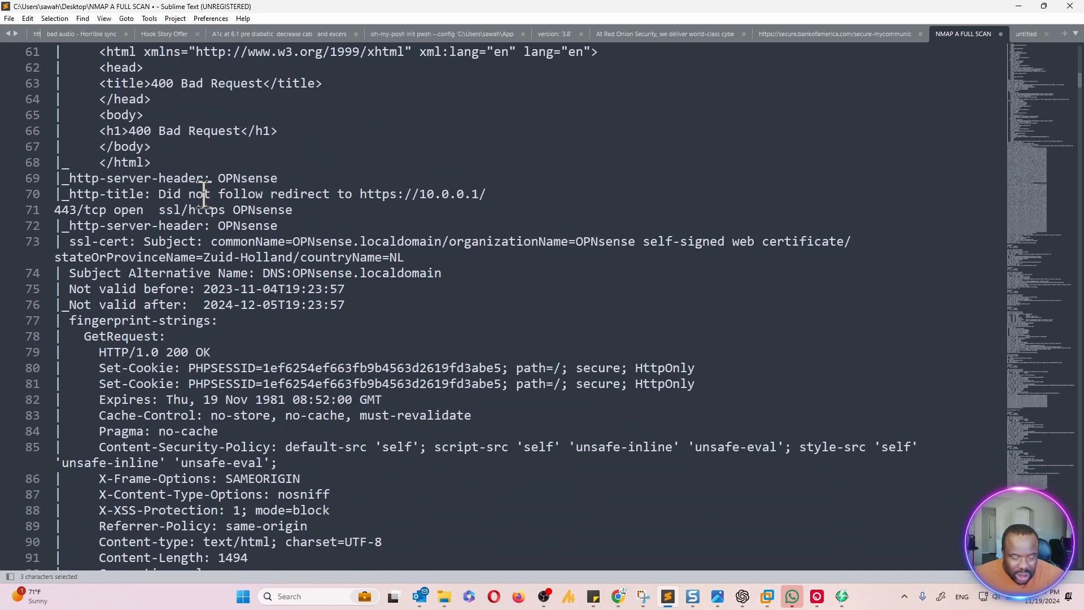
{"action": "mouse_move", "coordinate": [380, 223]}
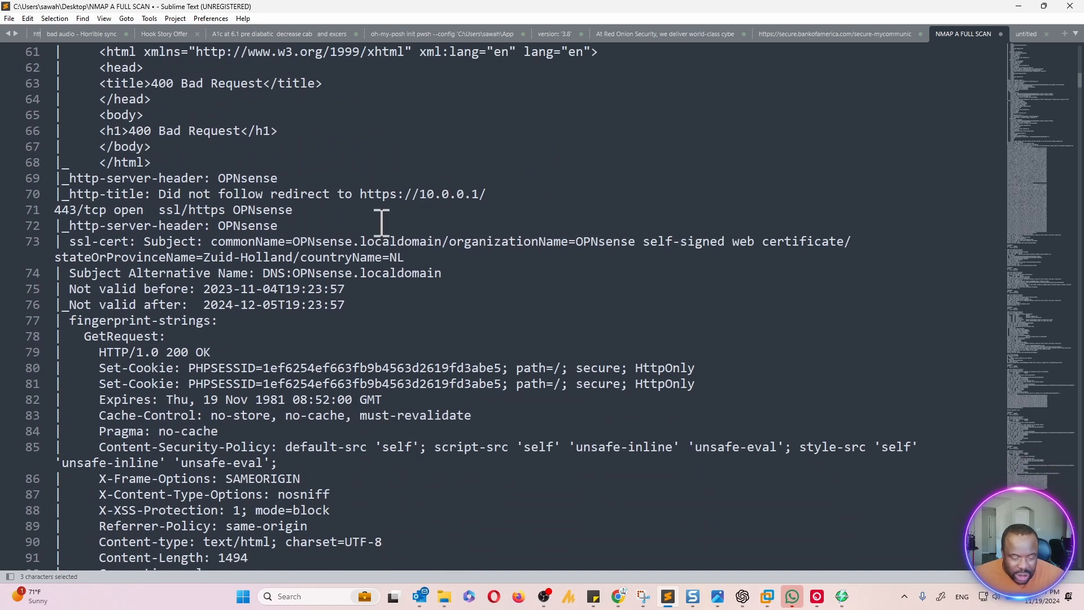
{"action": "scroll", "scroll_direction": "down", "scroll_amount": 3}
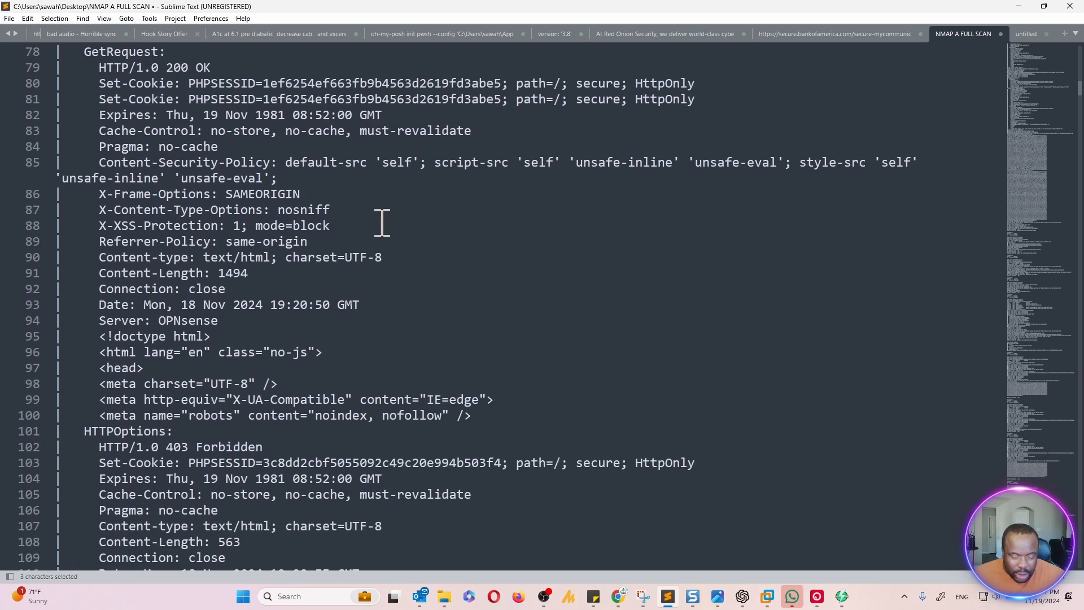
{"action": "scroll", "scroll_direction": "down", "scroll_amount": 3}
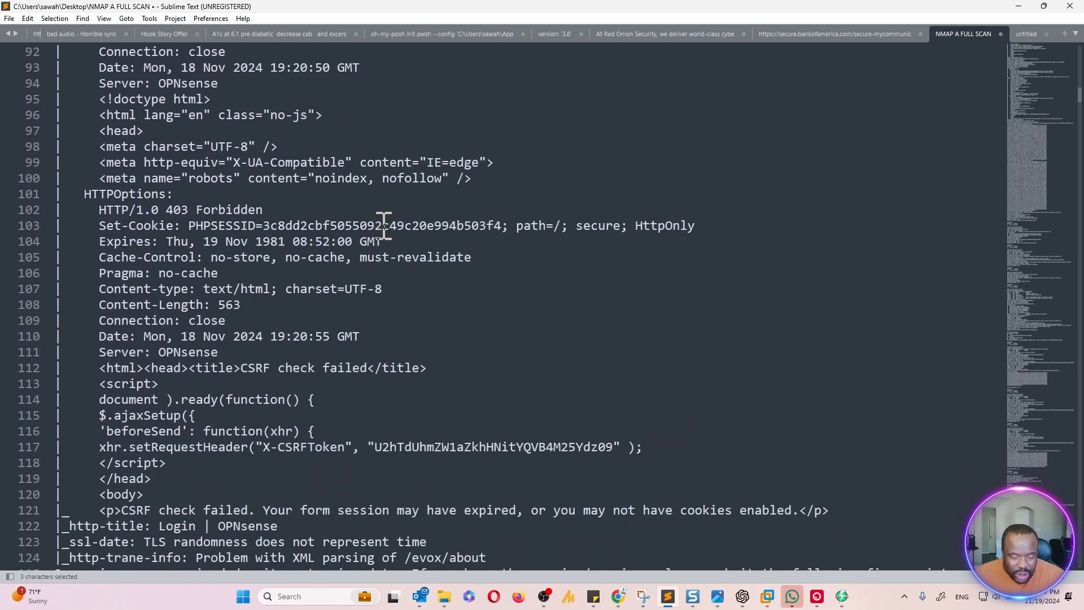
{"action": "scroll", "scroll_direction": "down", "scroll_amount": 3}
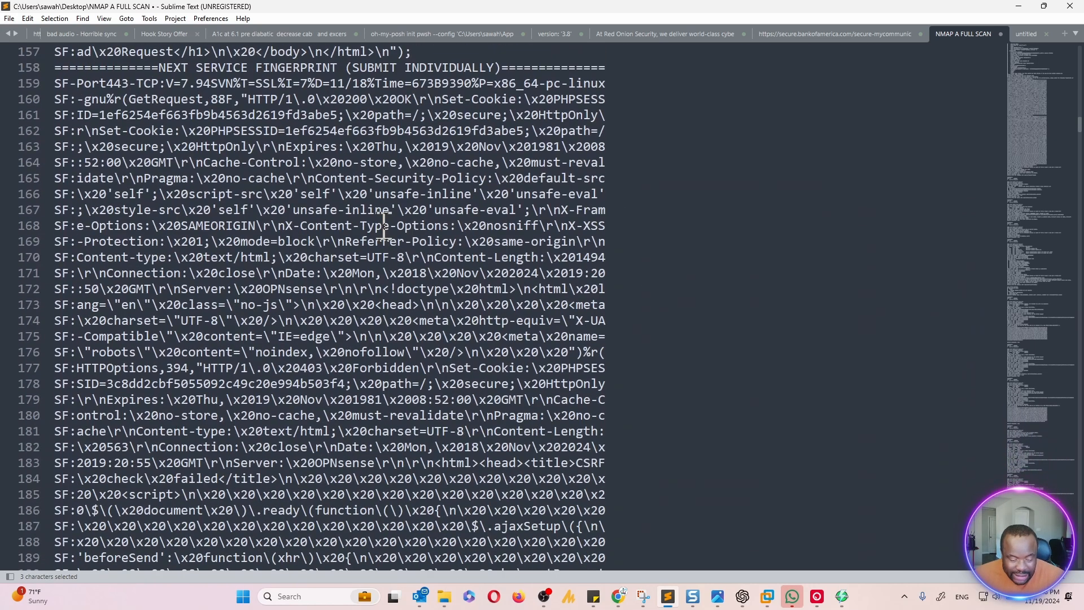
{"action": "scroll", "scroll_direction": "down", "scroll_amount": 3}
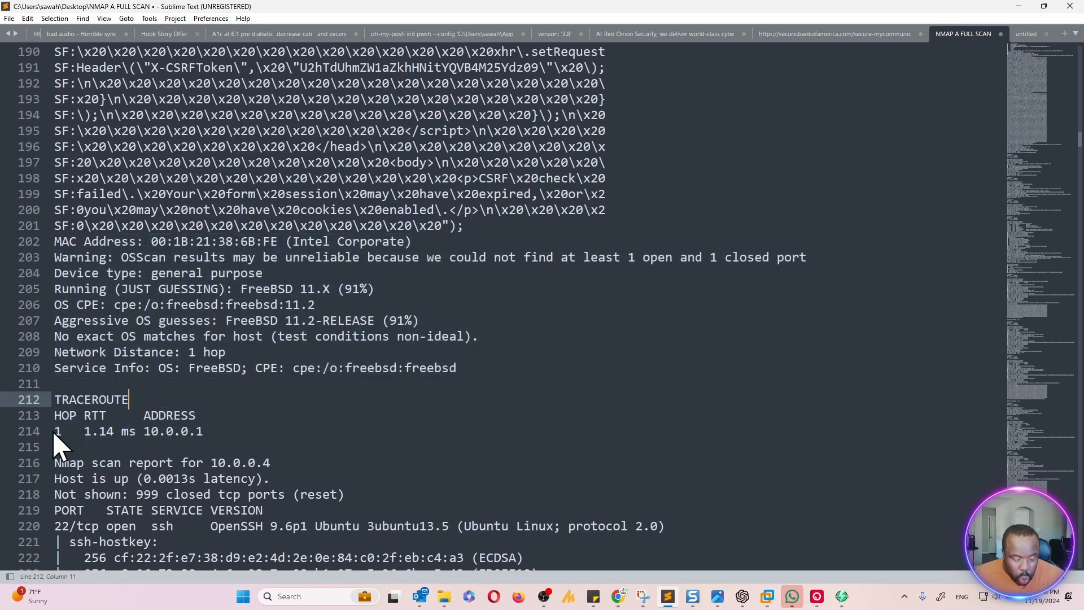
{"action": "left_click_drag", "start_coordinate": [55, 415], "coordinate": [203, 431]}
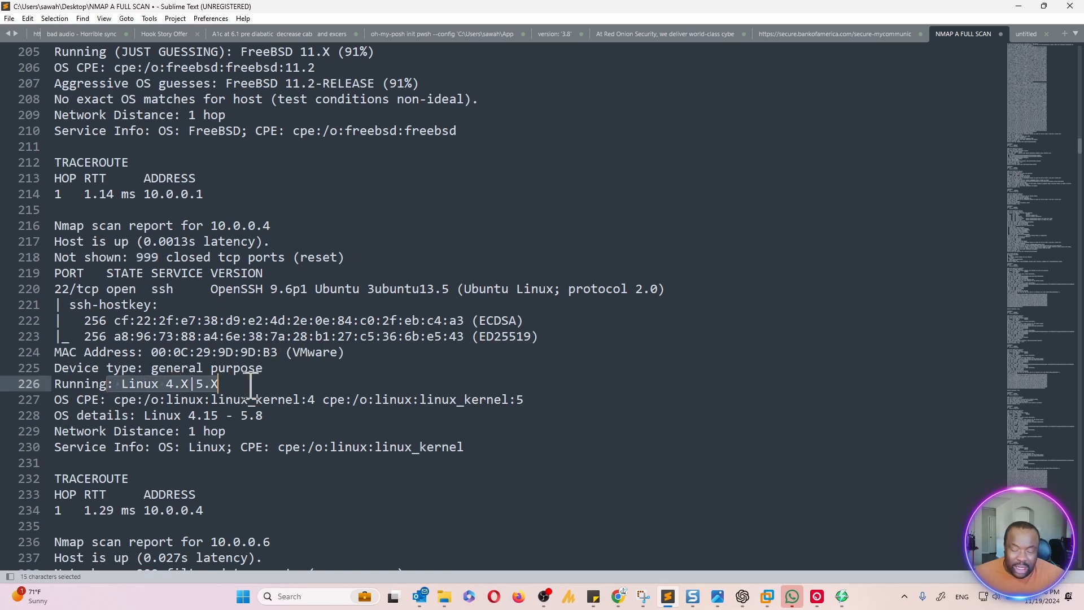
{"action": "scroll", "scroll_direction": "down", "scroll_amount": 3}
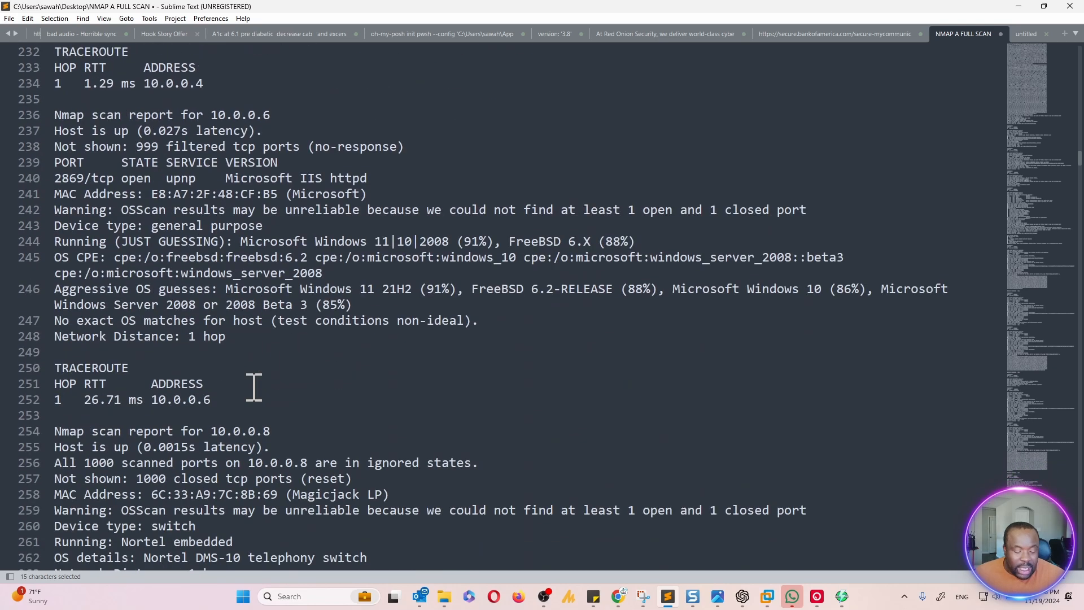
{"action": "scroll", "scroll_direction": "down", "scroll_amount": 3}
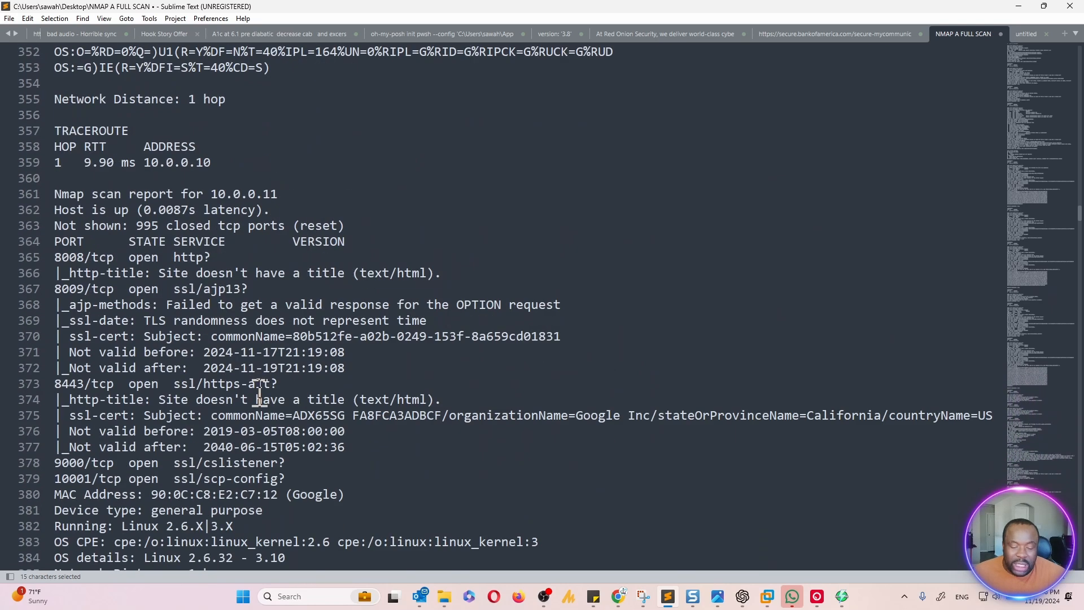
{"action": "scroll", "scroll_direction": "down", "scroll_amount": 3}
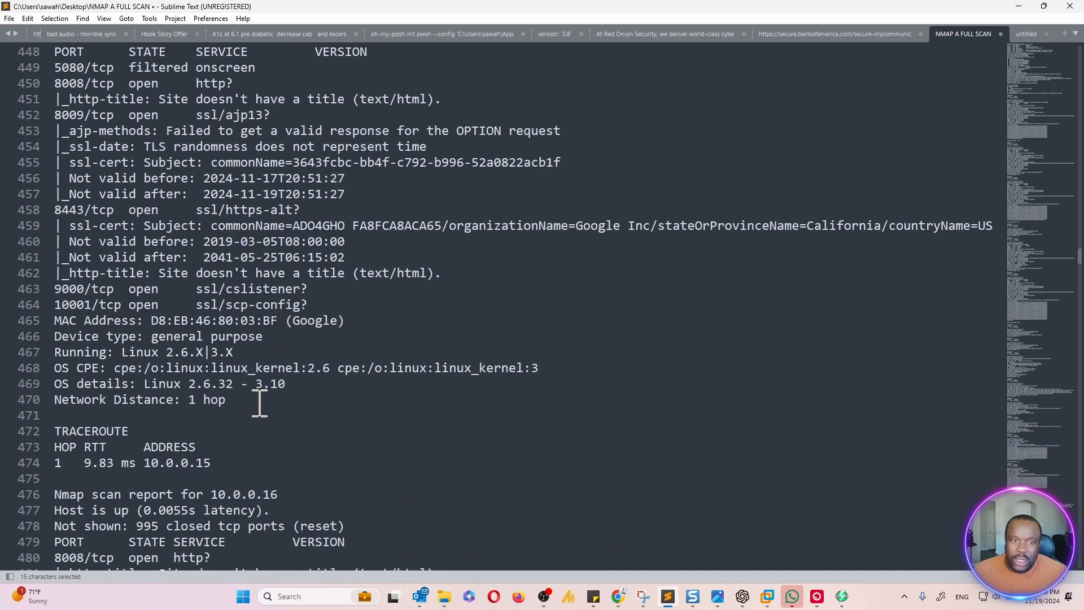
{"action": "scroll", "scroll_direction": "down", "scroll_amount": 3}
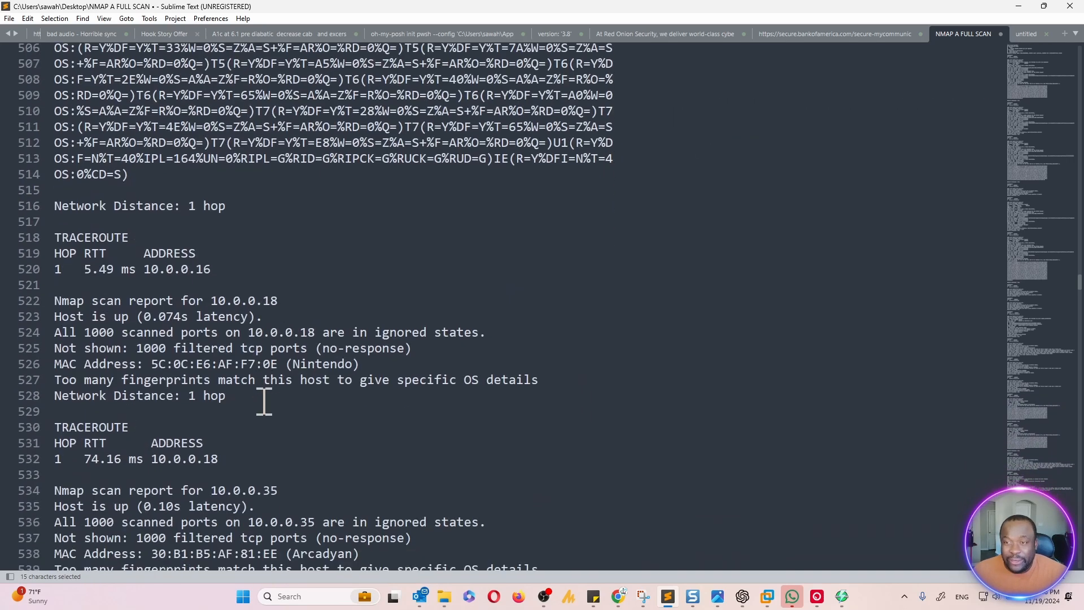
{"action": "scroll", "scroll_direction": "down", "scroll_amount": 3}
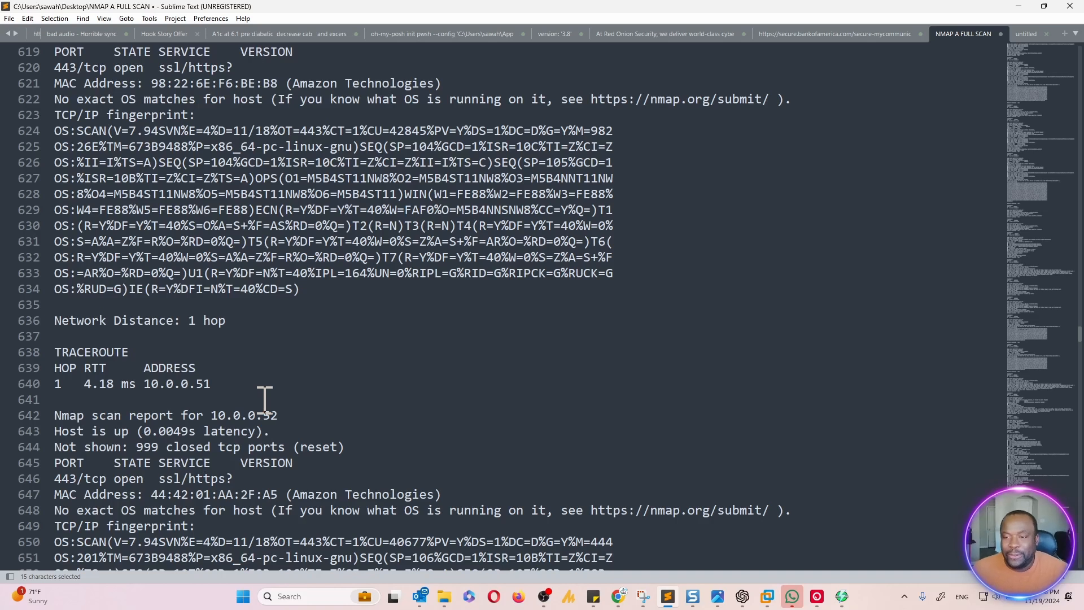
{"action": "scroll", "scroll_direction": "down", "scroll_amount": 3}
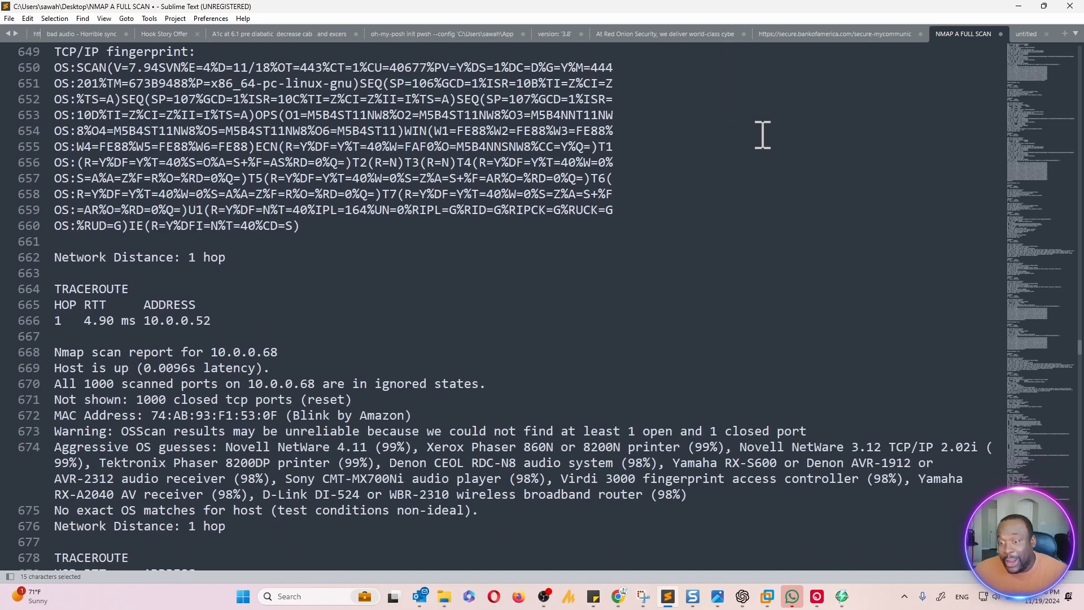
{"action": "scroll", "scroll_direction": "down", "scroll_amount": 3}
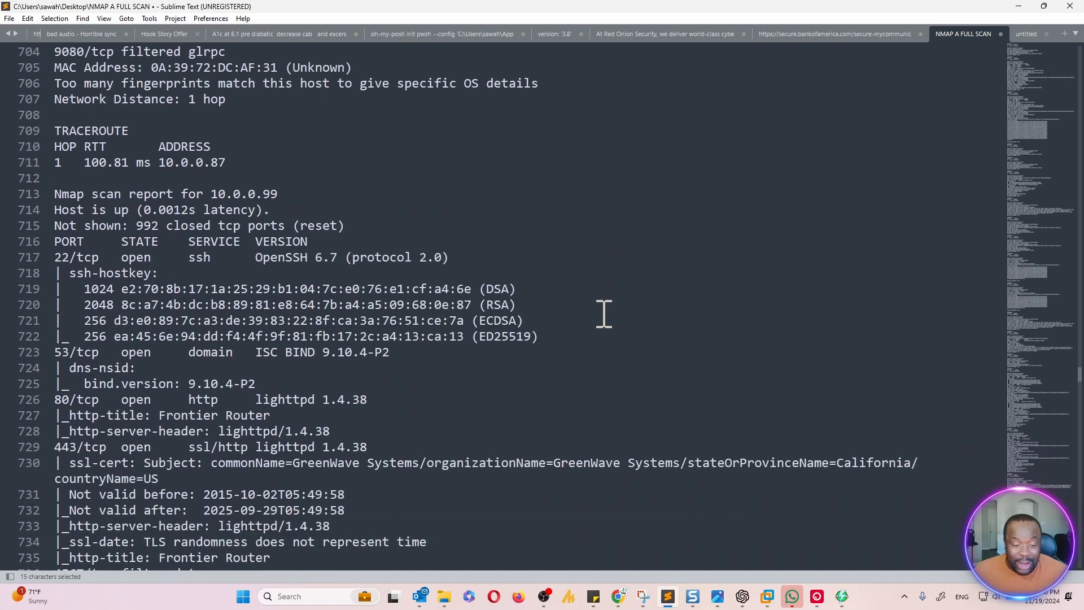
{"action": "scroll", "scroll_direction": "down", "scroll_amount": 3}
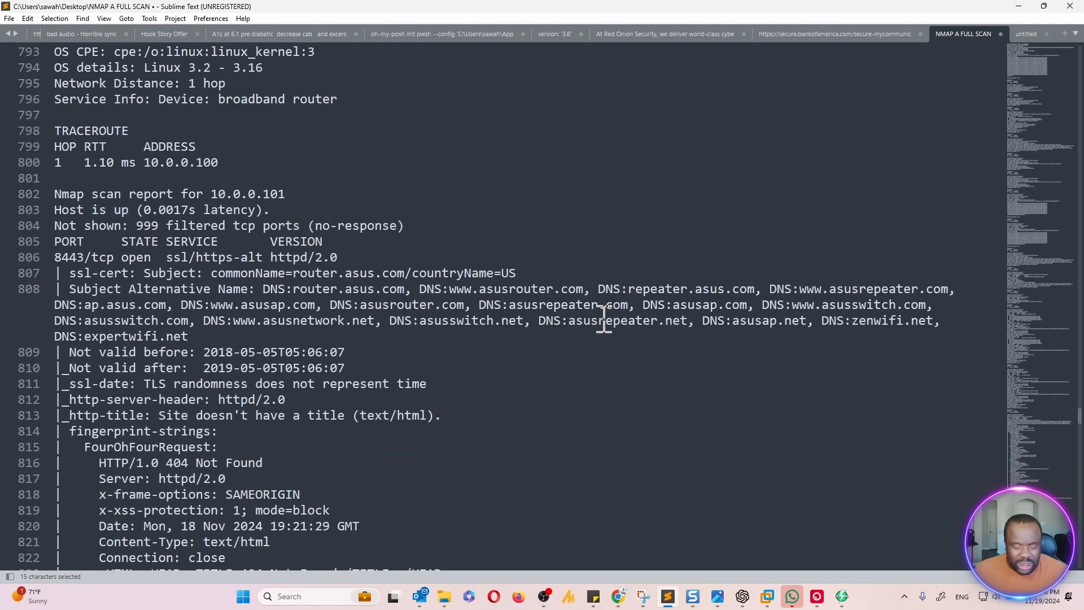
{"action": "scroll", "scroll_direction": "down", "scroll_amount": 3}
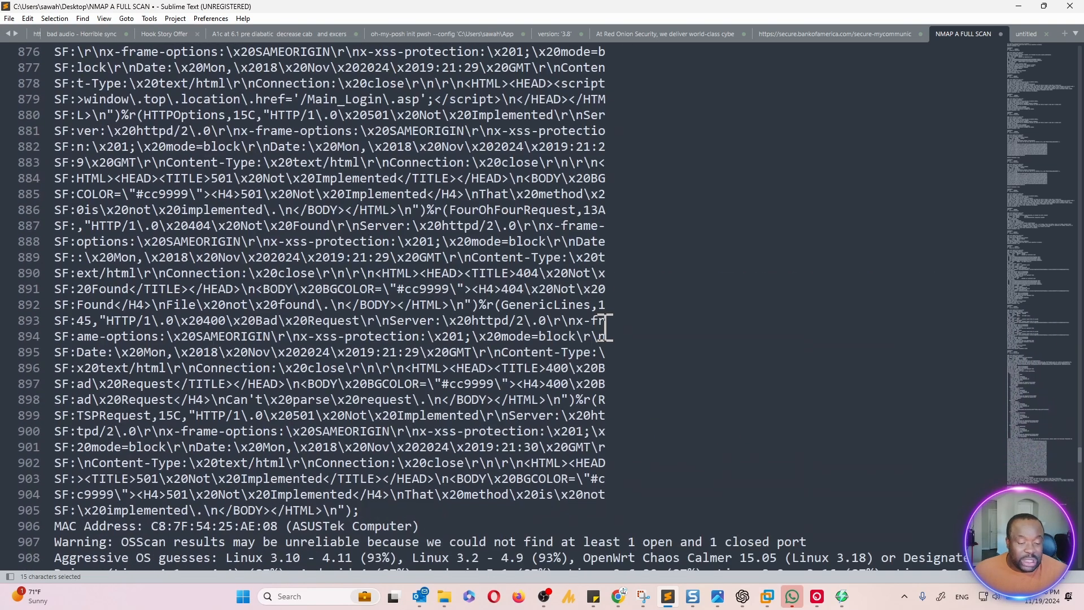
{"action": "scroll", "scroll_direction": "down", "scroll_amount": 3}
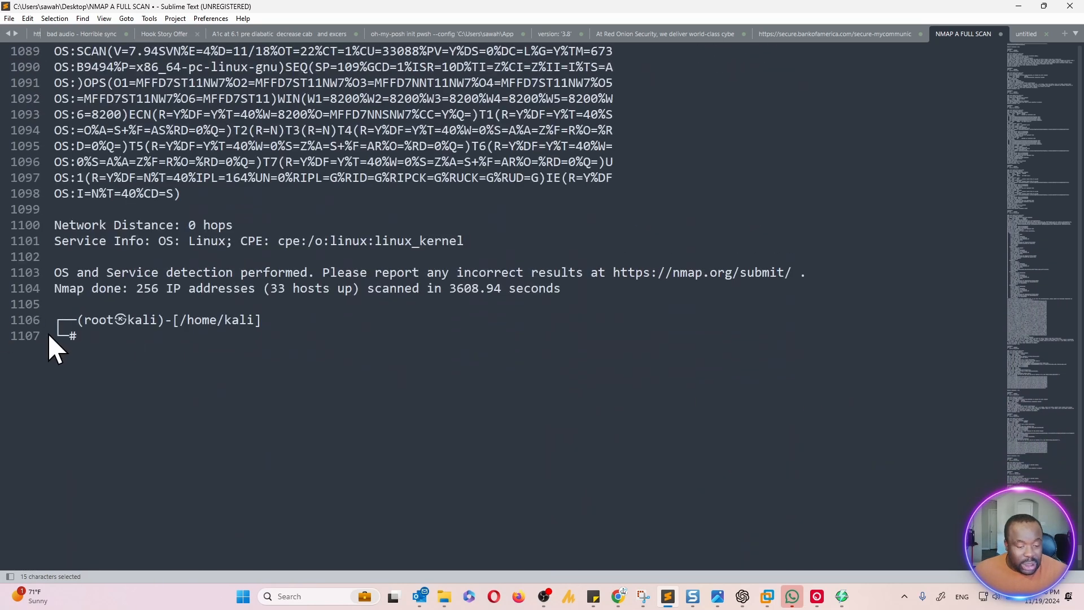
{"action": "scroll", "scroll_direction": "up", "scroll_amount": 3}
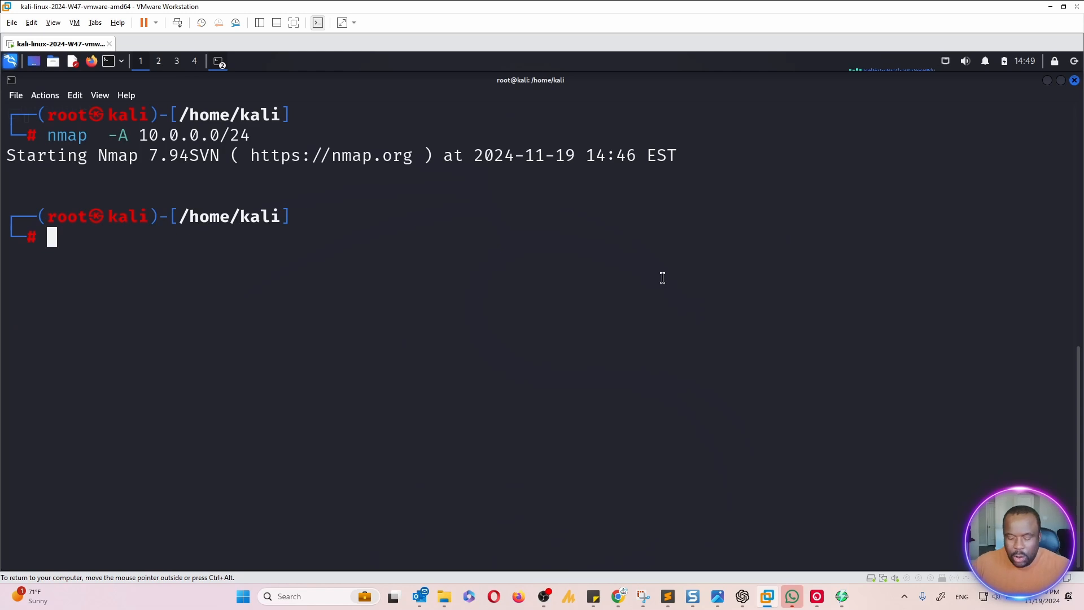
Recall the previous command and edit it into nmap -T4 -F 10.0.0.0/24
{"action": "key", "text": "Up"}
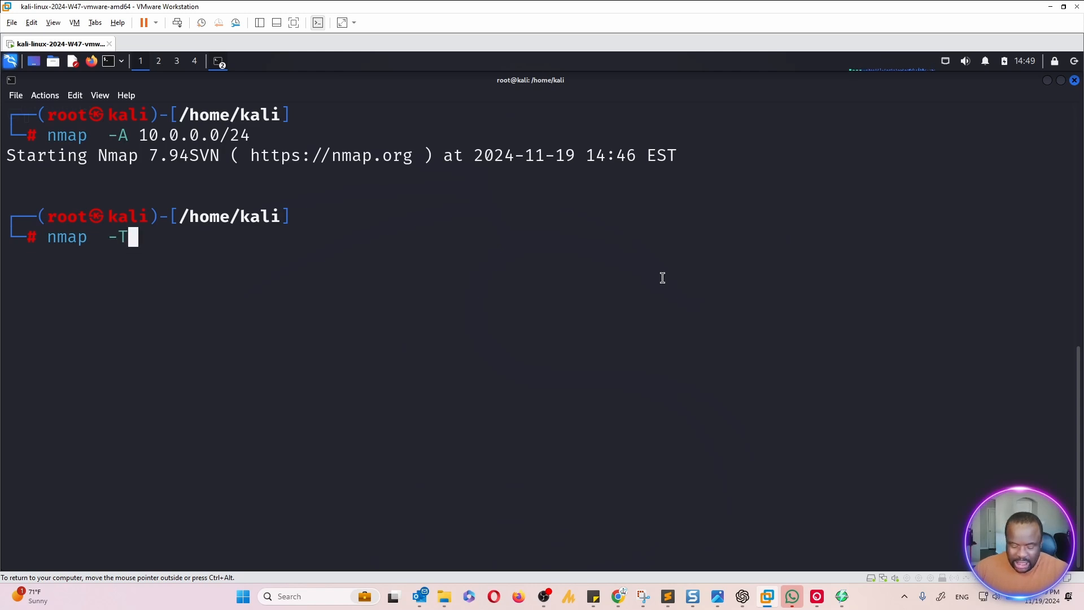
{"action": "type", "text": "4"}
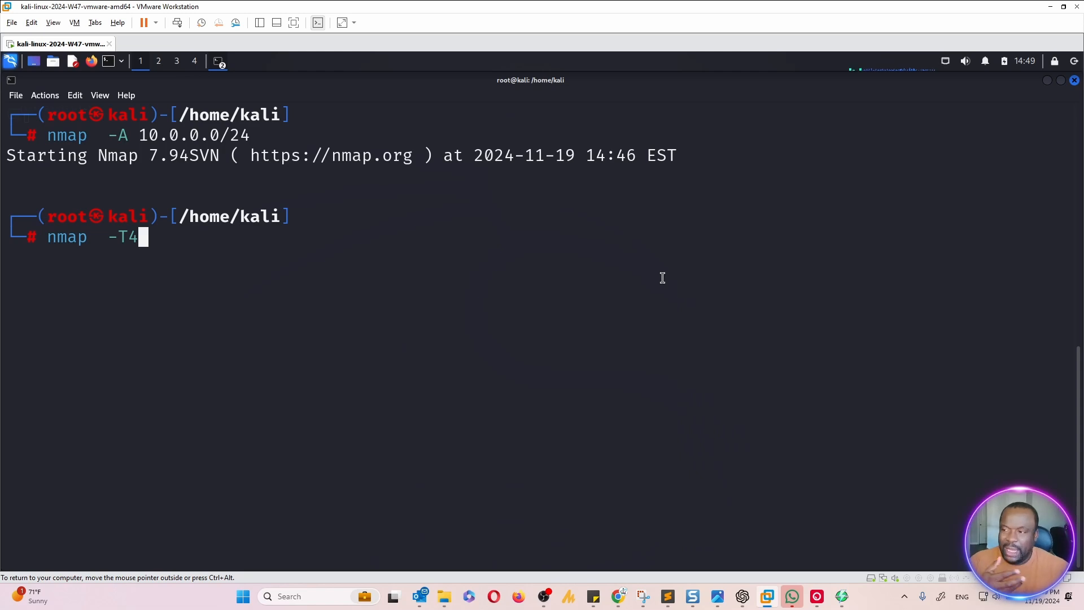
{"action": "type", "text": "-F"}
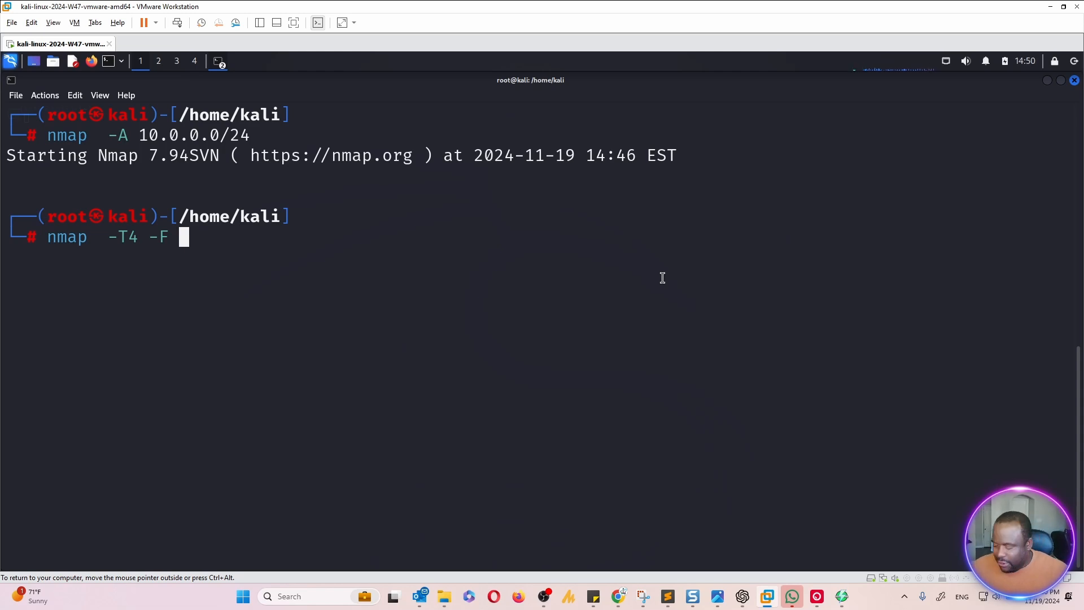
{"action": "type", "text": "10.0.0.0"}
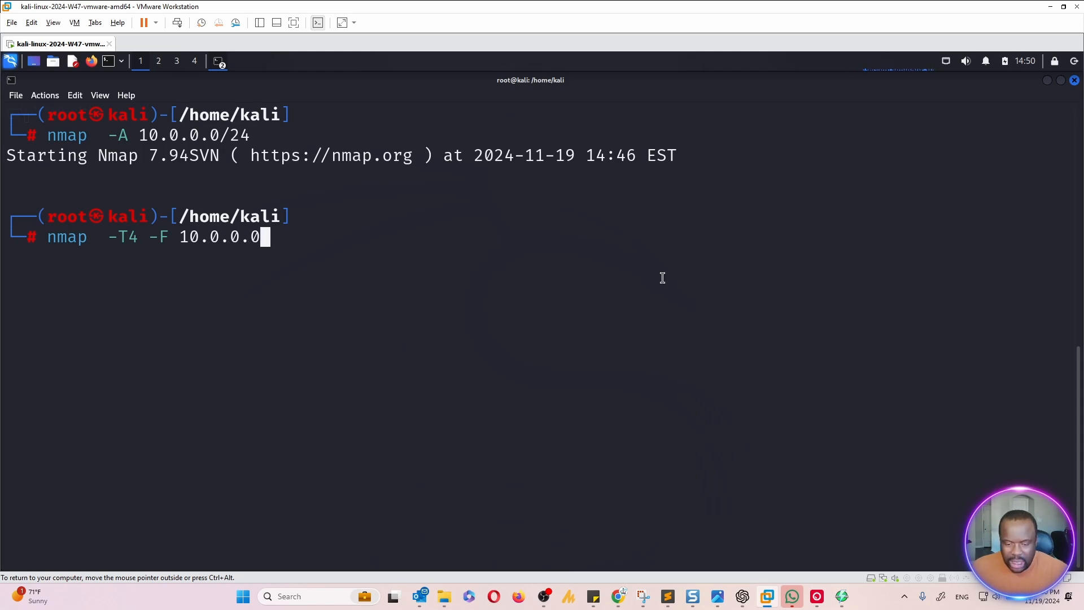
{"action": "type", "text": "/24"}
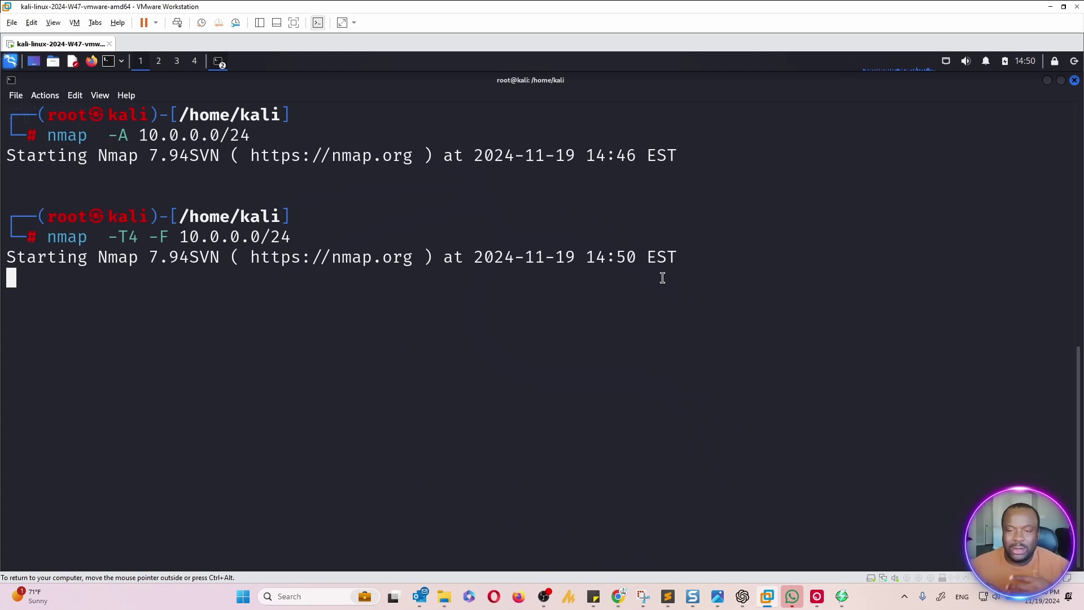
{"action": "mouse_move", "coordinate": [624, 247]}
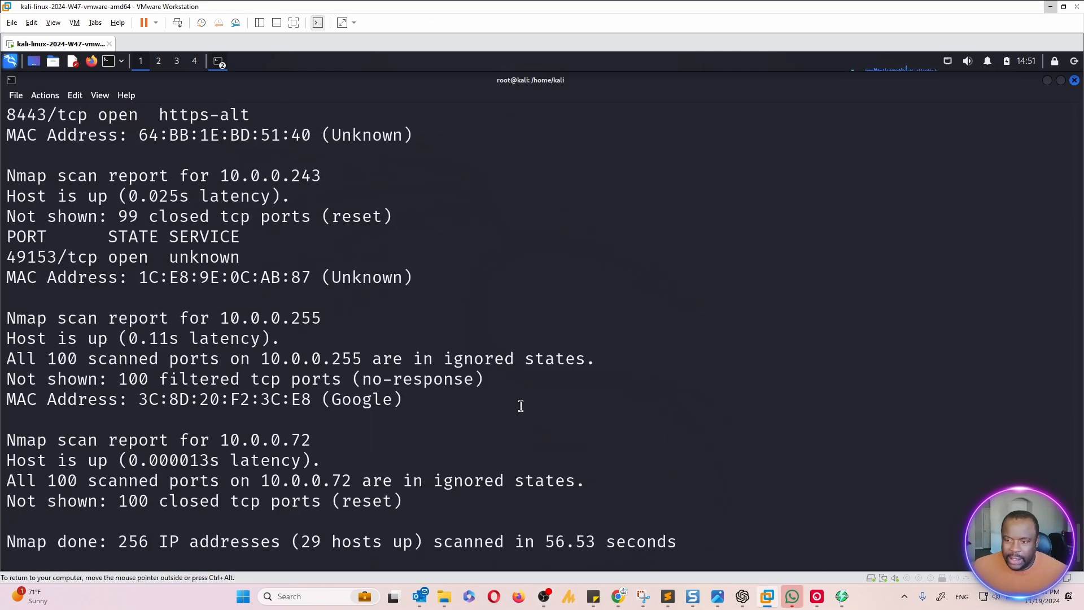
{"action": "scroll", "scroll_direction": "down", "scroll_amount": 3}
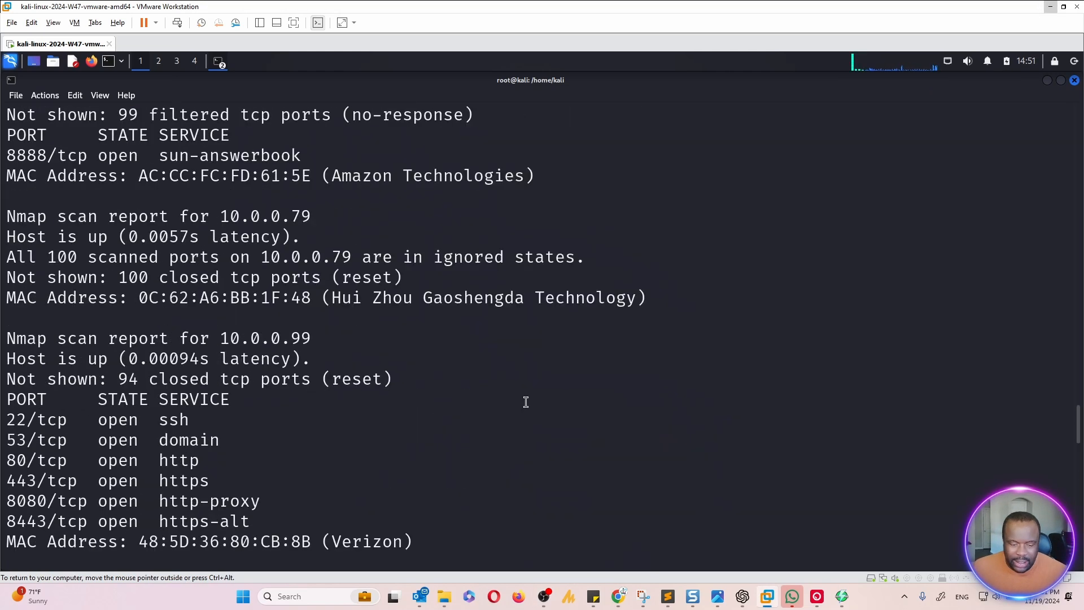
{"action": "scroll", "scroll_direction": "down", "scroll_amount": 3}
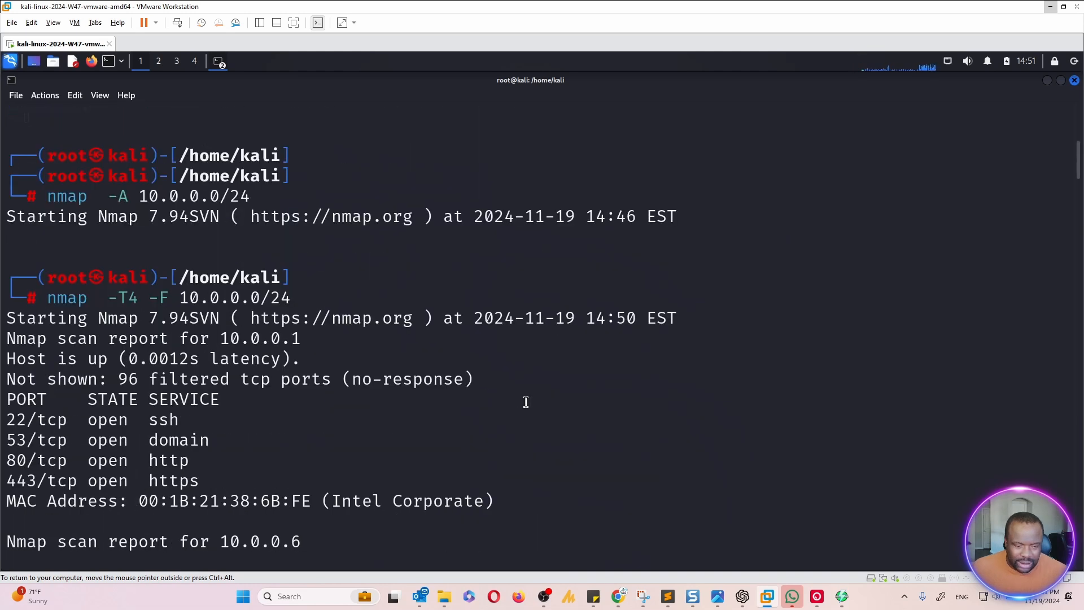
{"action": "scroll", "scroll_direction": "down", "scroll_amount": 3}
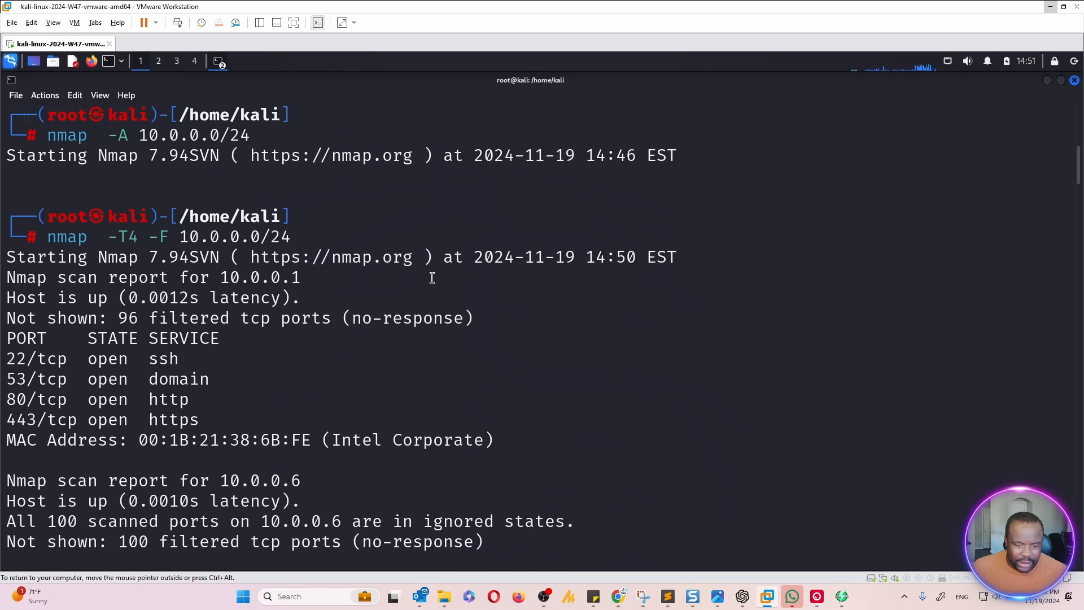
{"action": "mouse_move", "coordinate": [51, 318]}
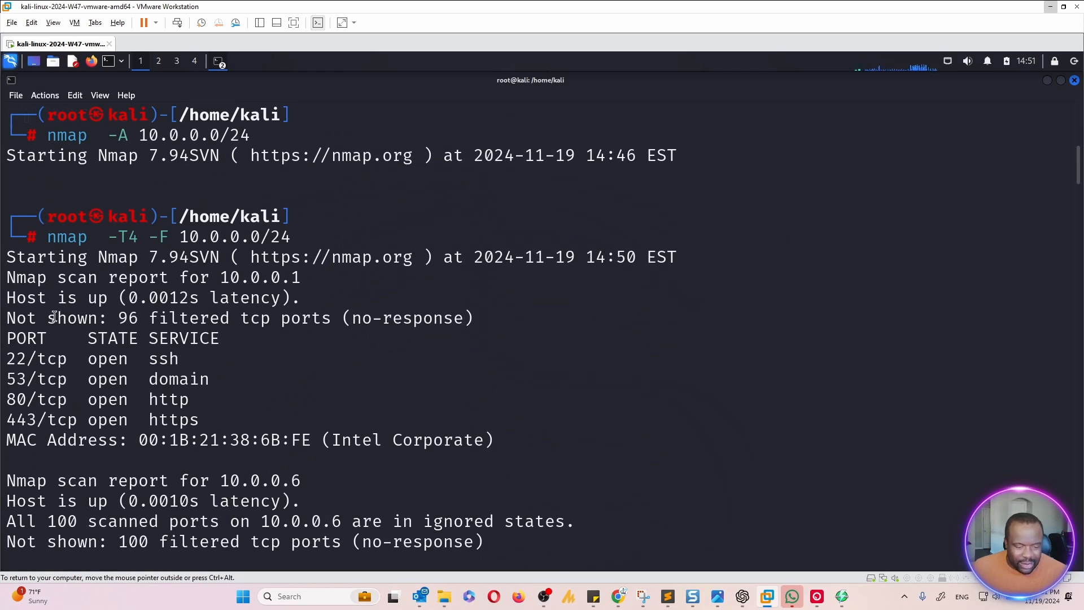
{"action": "double_click", "coordinate": [281, 236]}
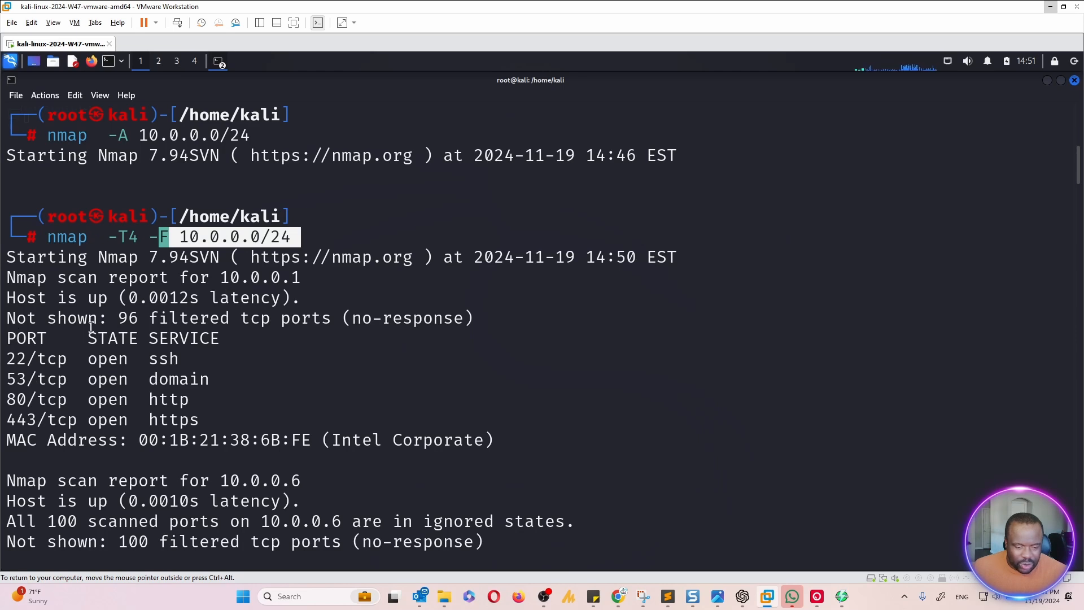
{"action": "mouse_move", "coordinate": [29, 378]}
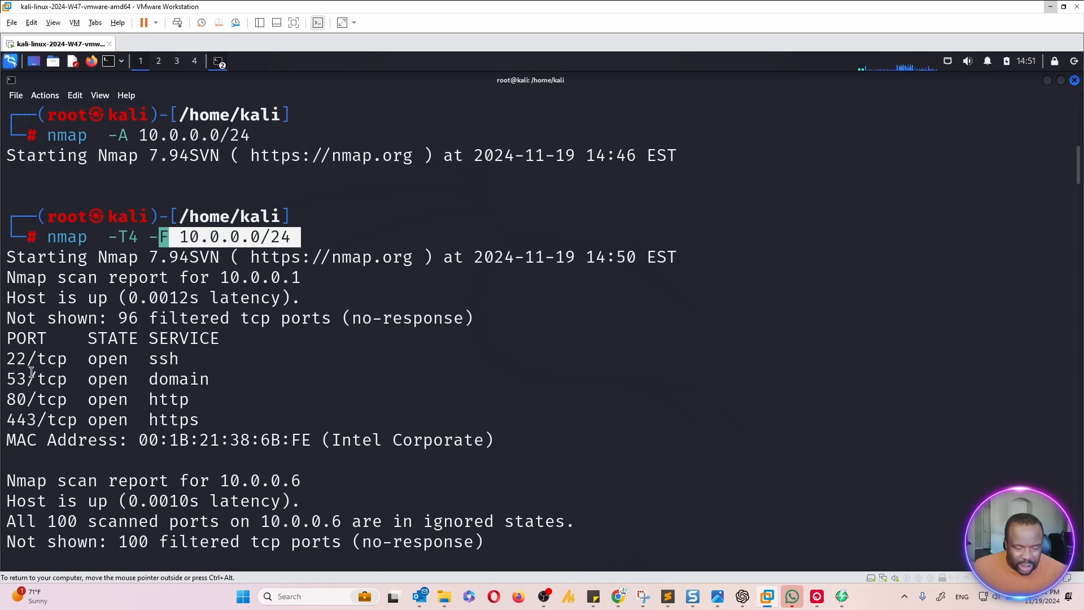
{"action": "scroll", "scroll_direction": "down", "scroll_amount": 3}
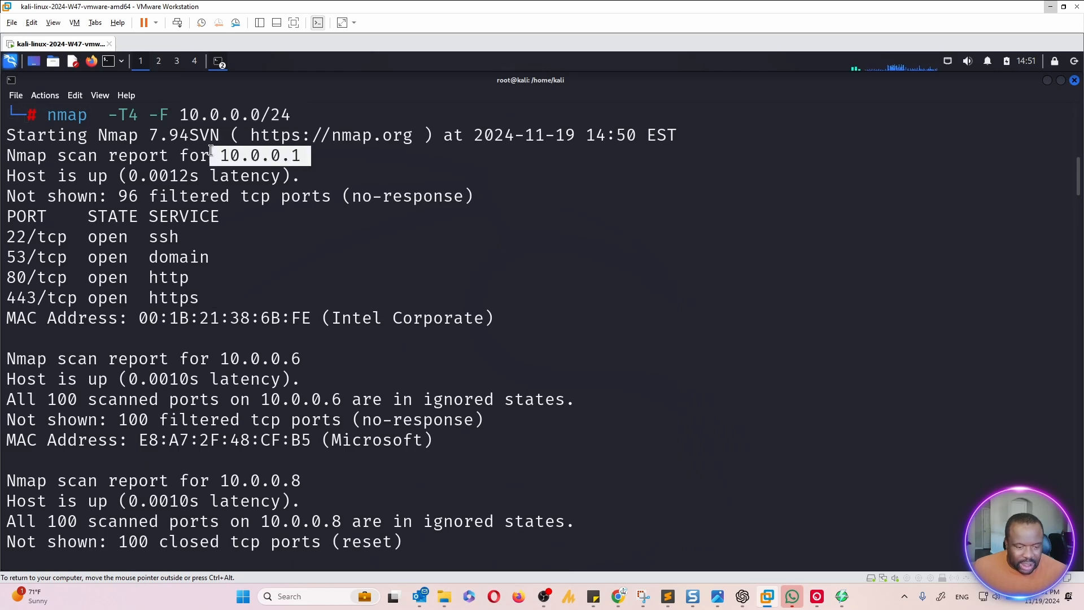
{"action": "mouse_move", "coordinate": [243, 384]}
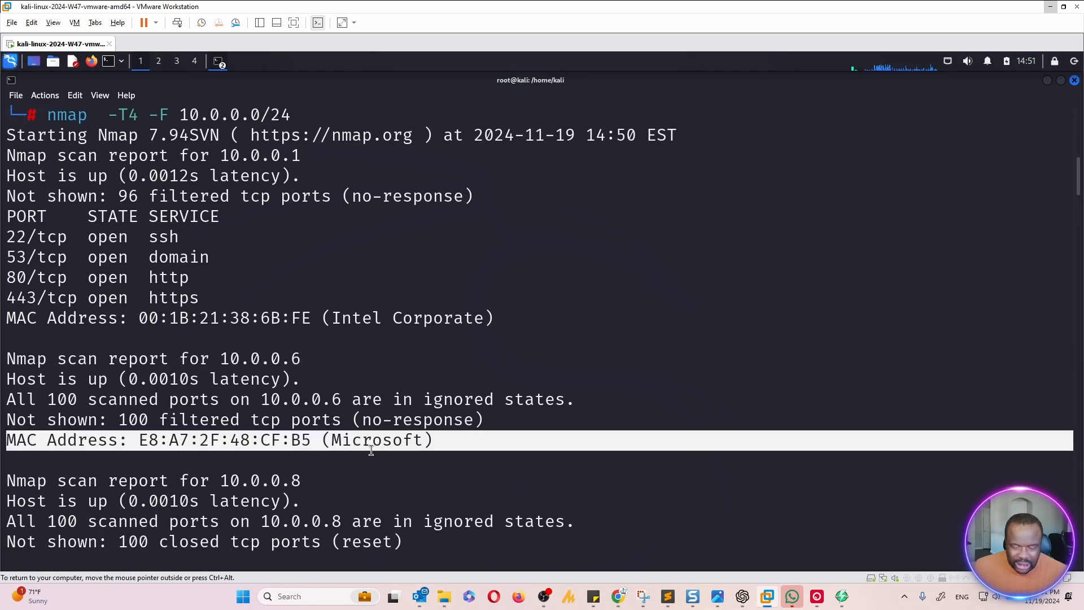
{"action": "scroll", "scroll_direction": "down", "scroll_amount": 3}
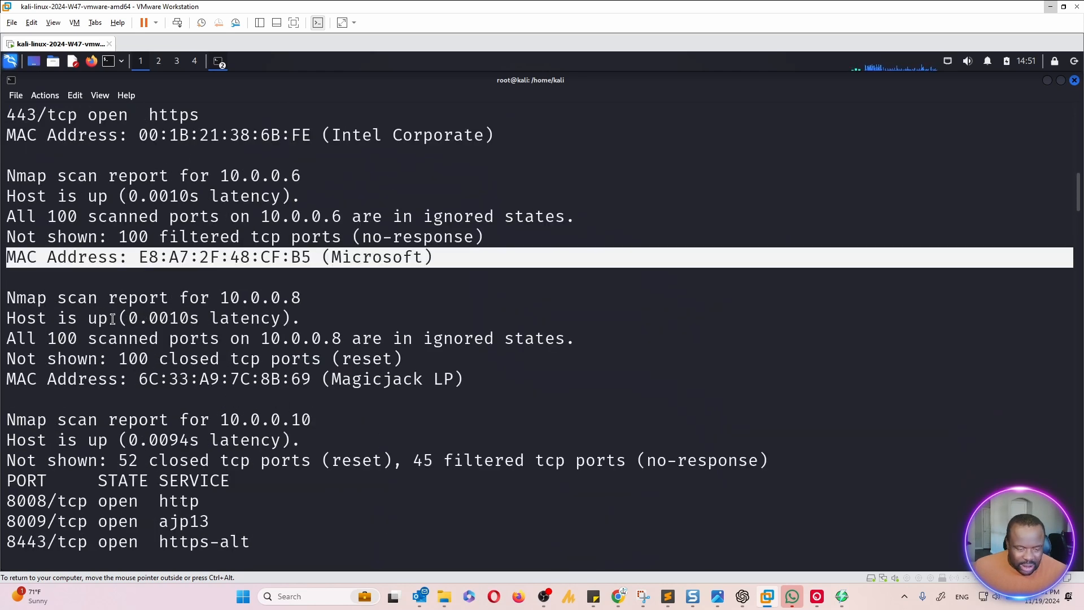
{"action": "scroll", "scroll_direction": "down", "scroll_amount": 3}
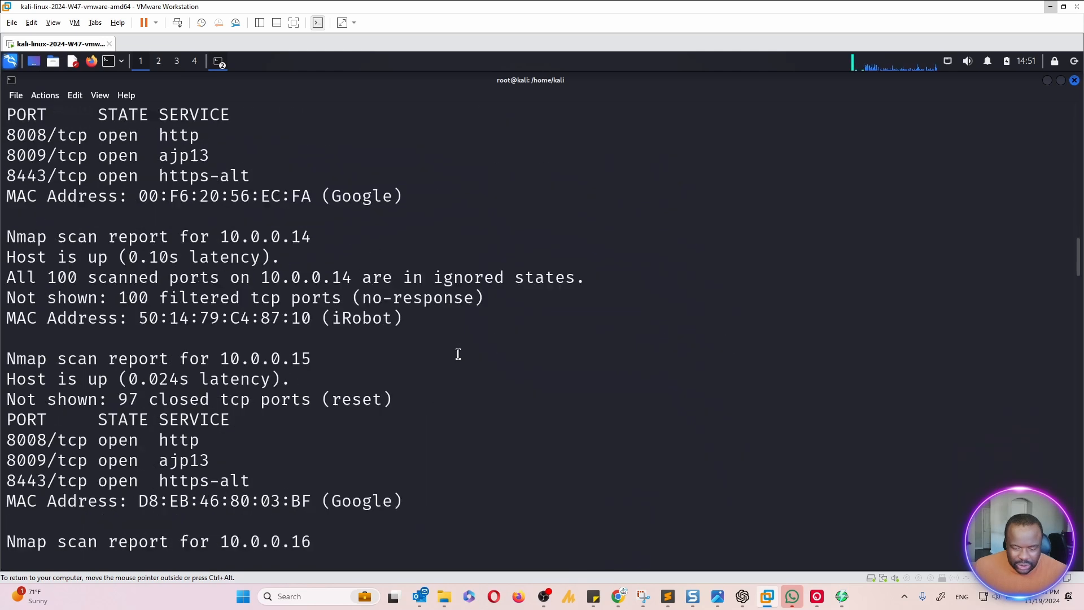
{"action": "mouse_move", "coordinate": [418, 206]}
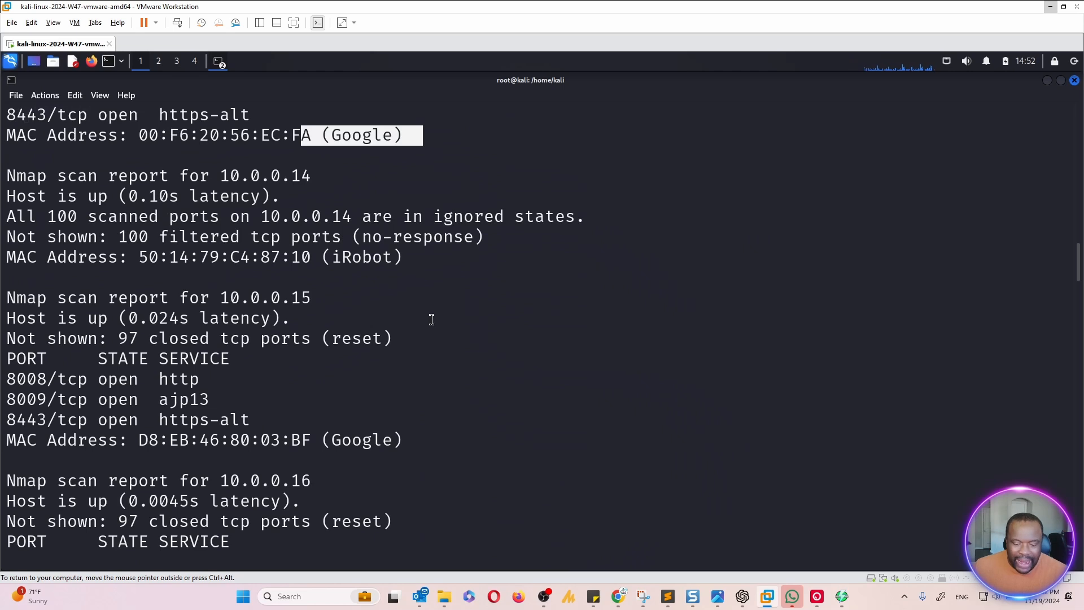
{"action": "scroll", "scroll_direction": "down", "scroll_amount": 3}
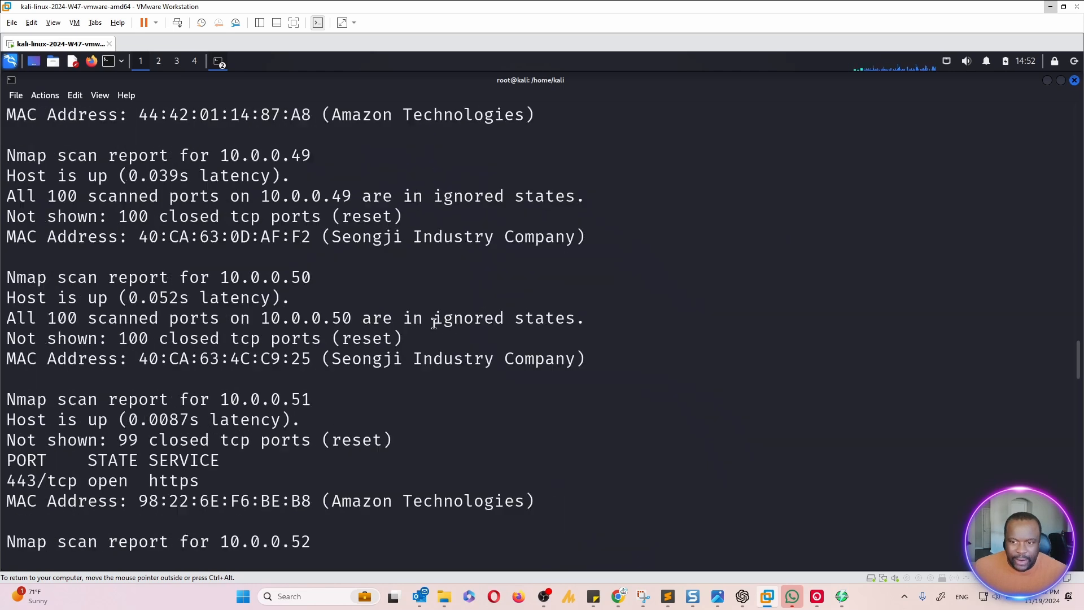
{"action": "scroll", "scroll_direction": "down", "scroll_amount": 3}
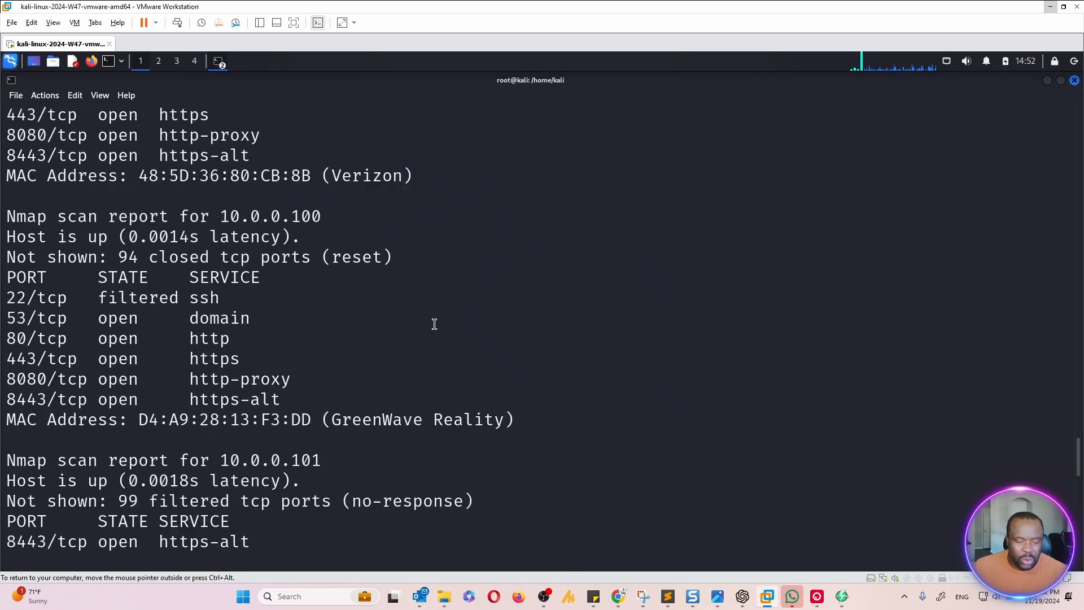